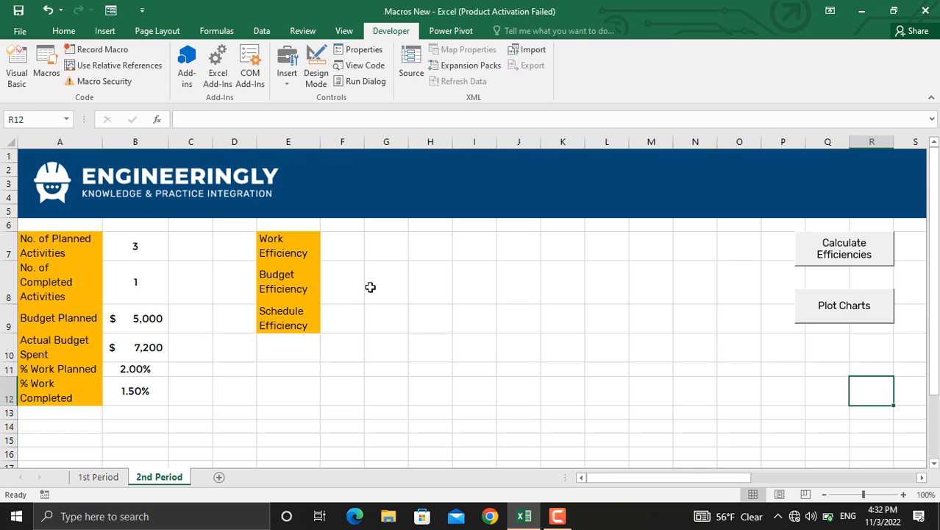
mouse_move(275, 306)
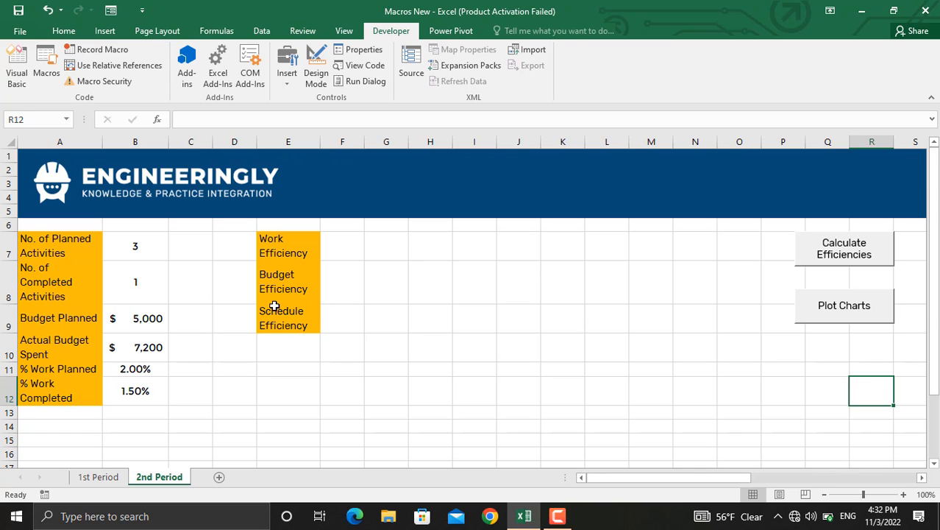
mouse_move(343, 329)
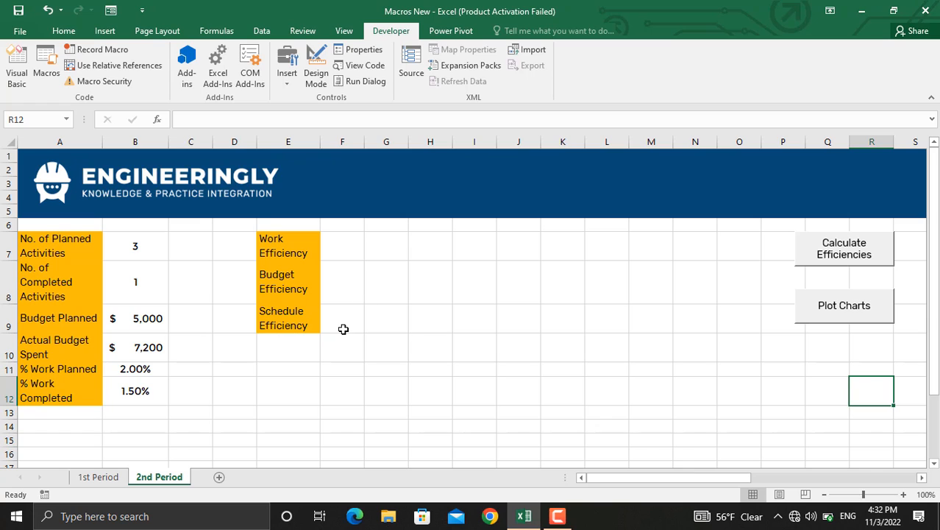
mouse_move(133, 348)
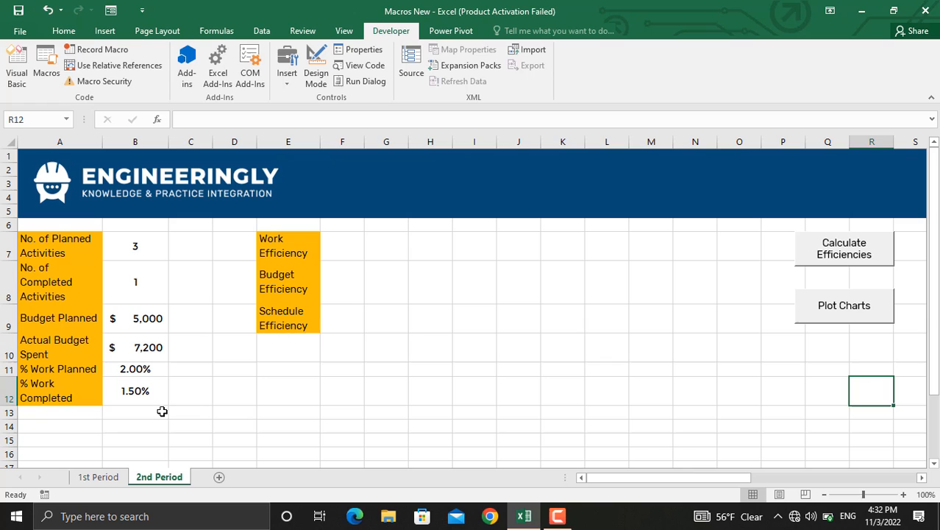
mouse_move(313, 432)
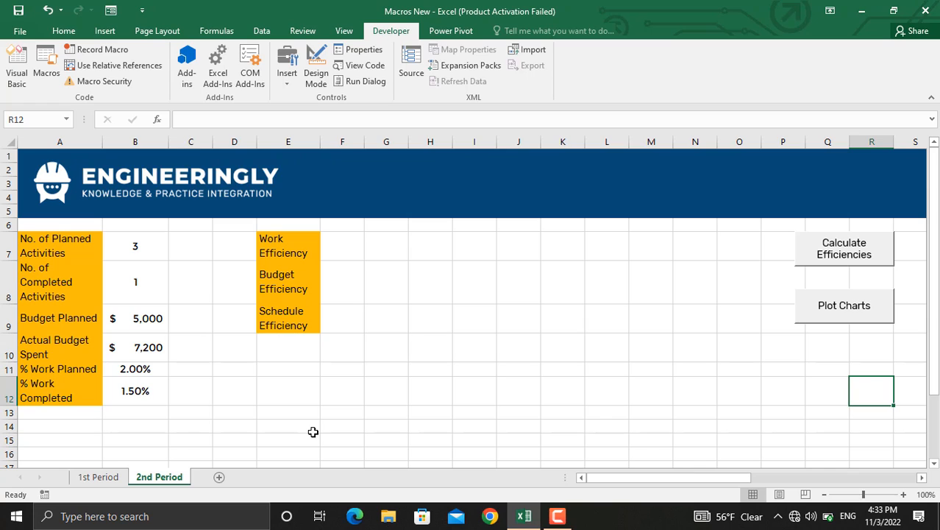
mouse_move(819, 267)
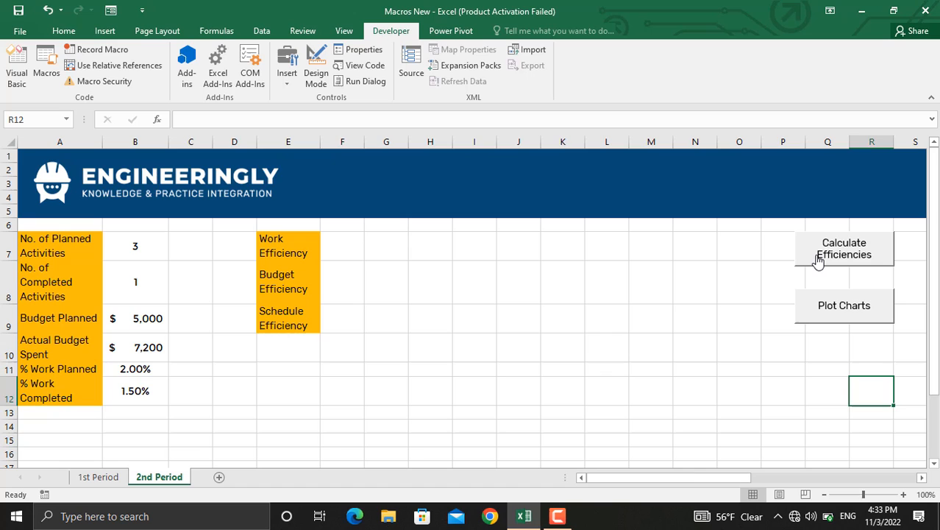
Step: Run Calculate Efficiencies (33%, 69%, 75%) and Plot Charts, then go to 1st Period
left_click(844, 248)
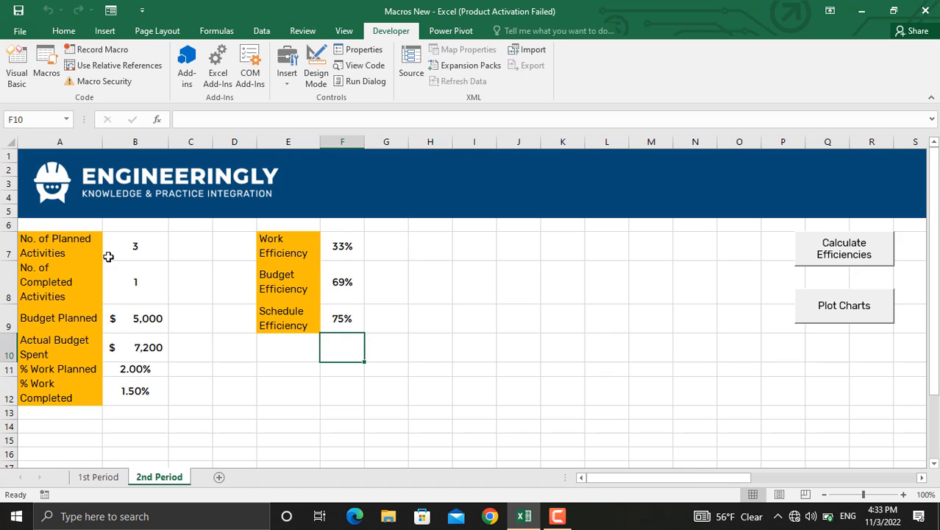
mouse_move(346, 320)
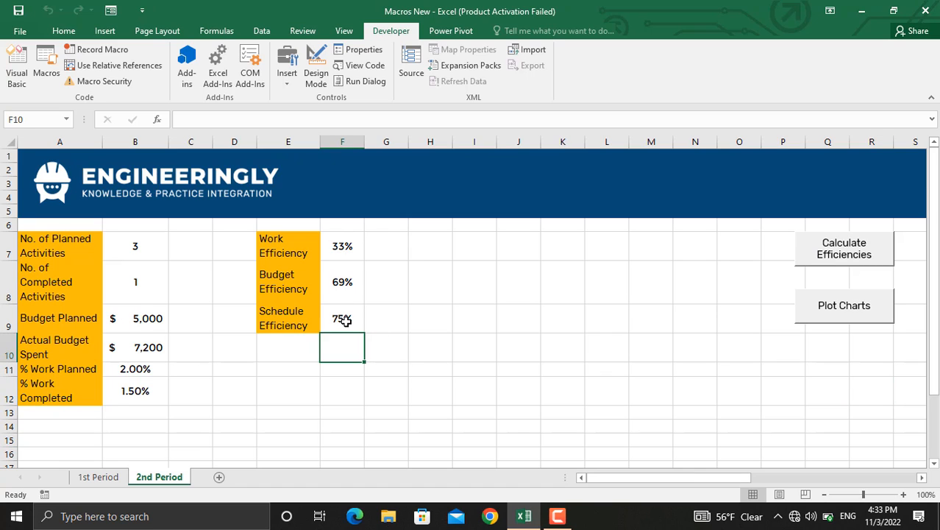
mouse_move(858, 318)
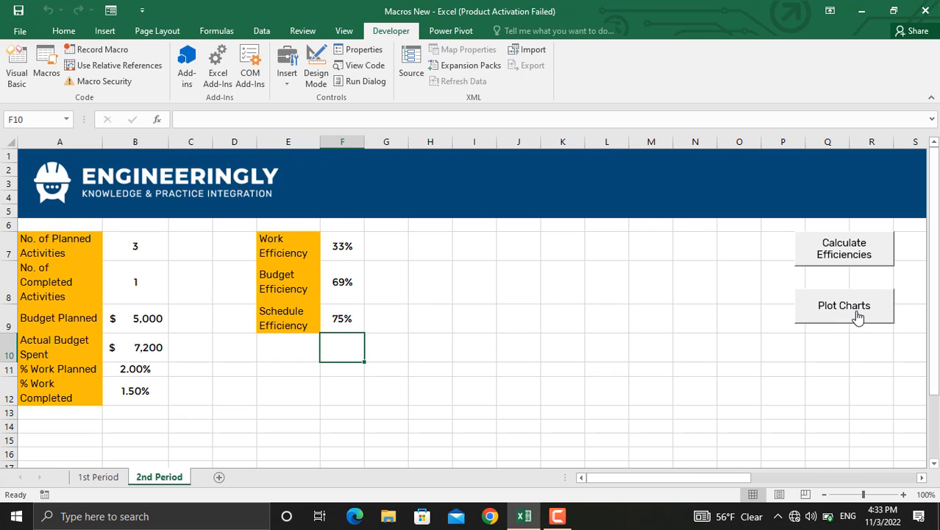
left_click(844, 306)
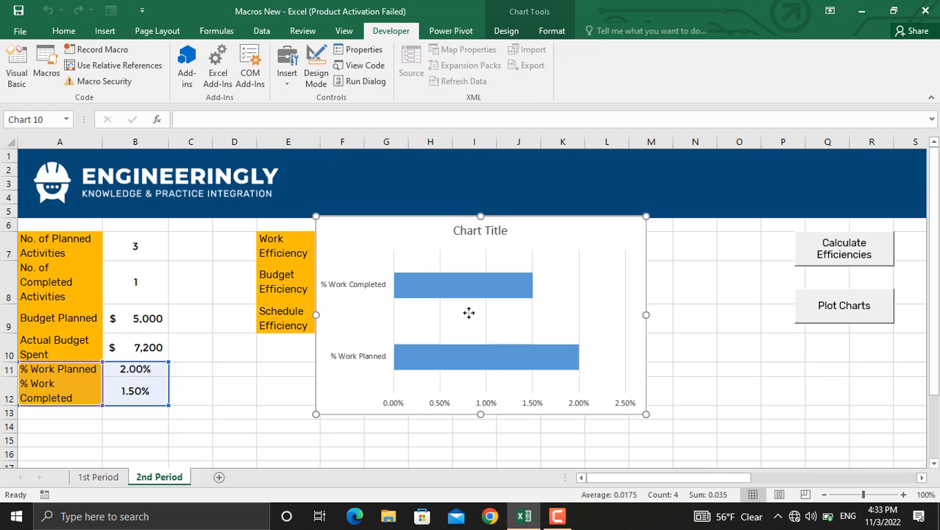
left_click(844, 306)
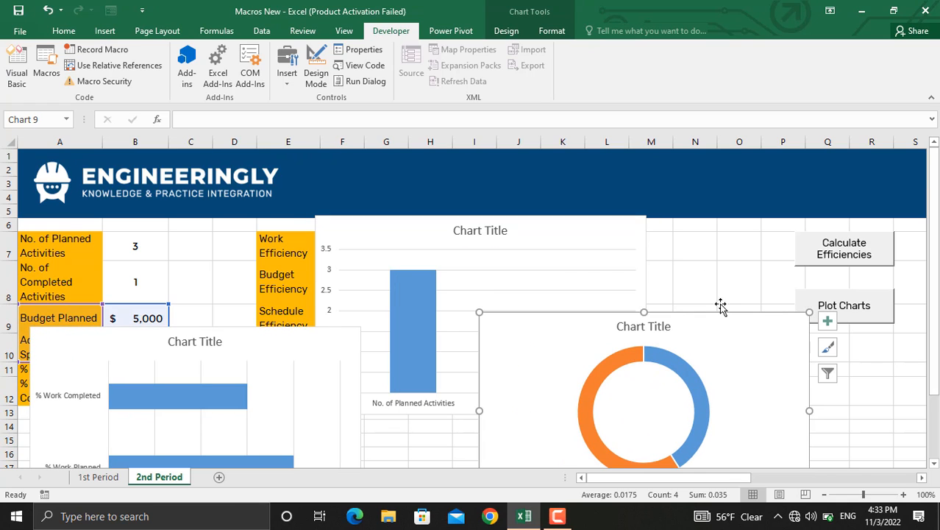
left_click(489, 272)
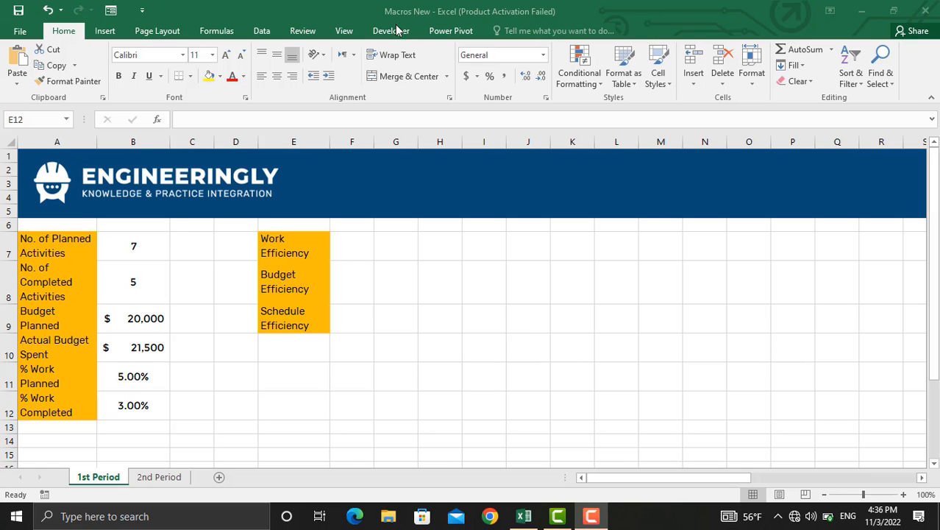
Step: Show the Developer ribbon tab on the 1st Period sheet
left_click(391, 31)
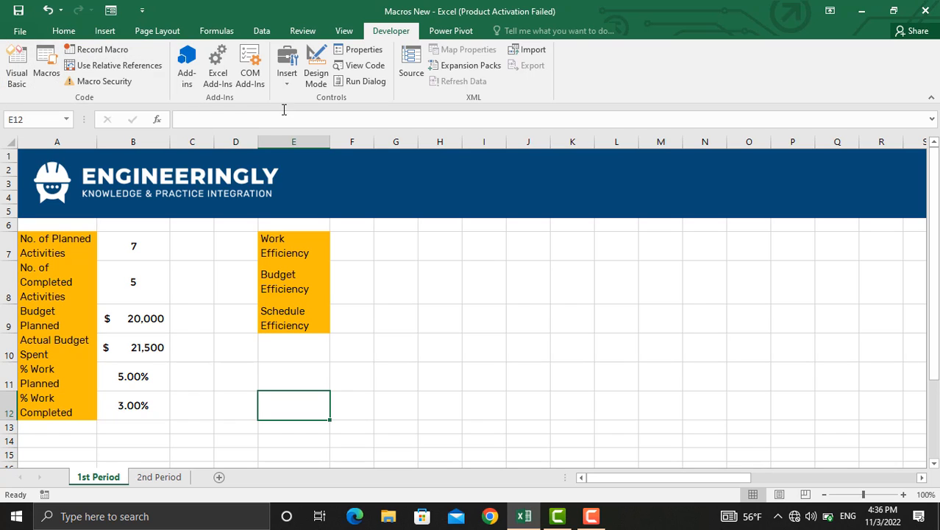
mouse_move(412, 63)
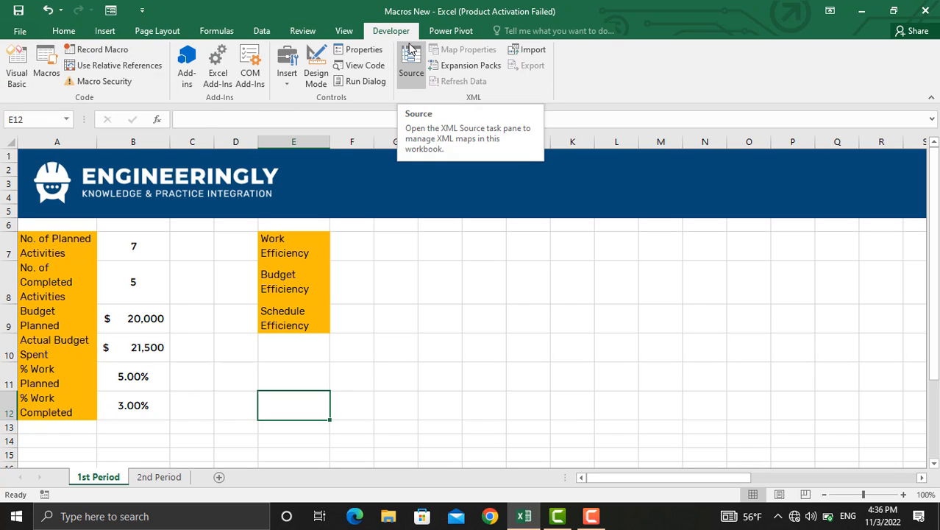
mouse_move(400, 106)
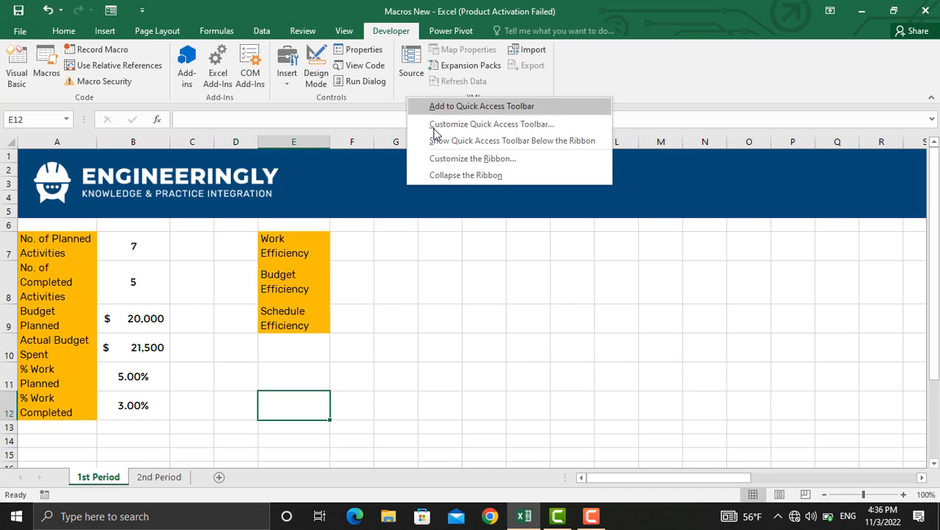
Step: Hide the Developer tab by unticking it in Customize the Ribbon
left_click(474, 158)
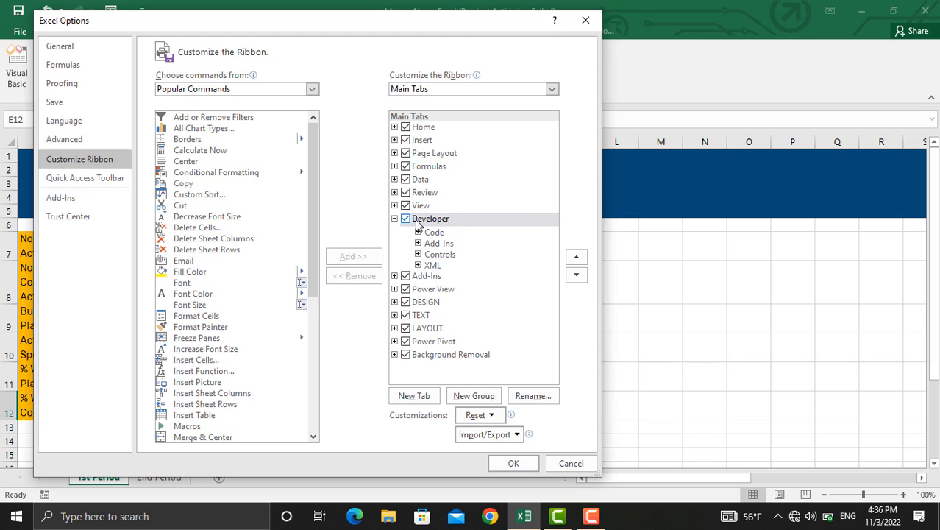
left_click(430, 219)
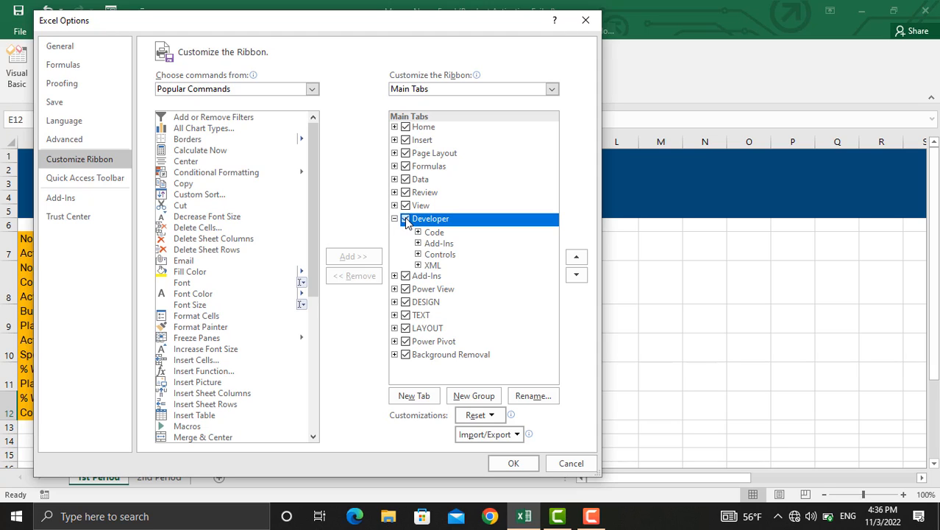
left_click(513, 463)
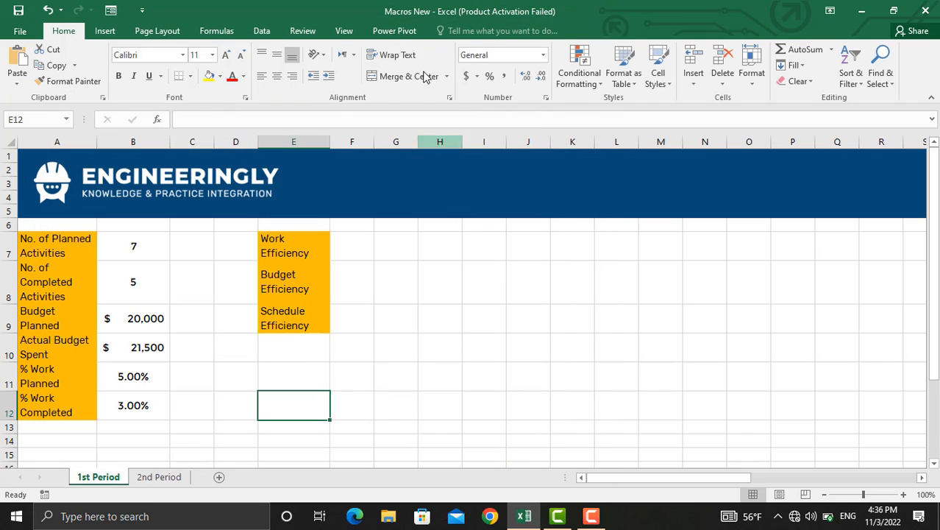
mouse_move(405, 101)
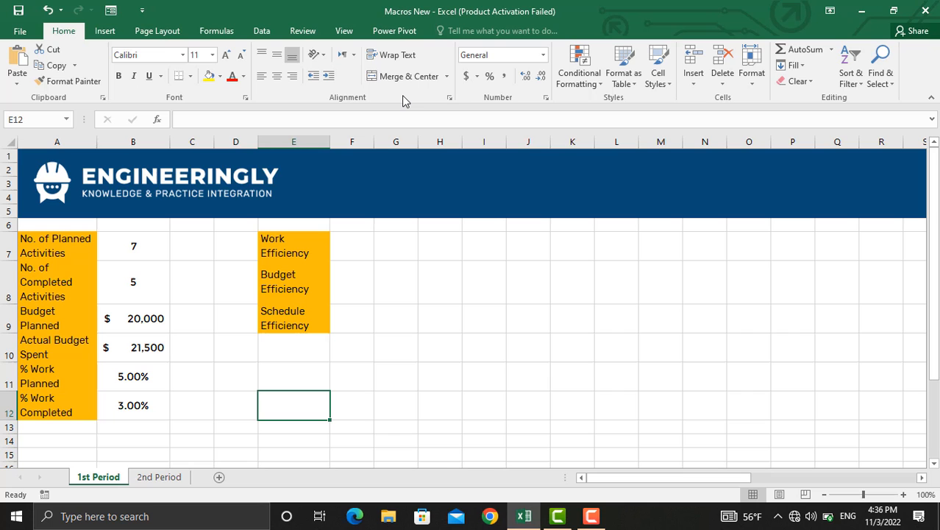
Step: Re-enable the Developer tab through Customize the Ribbon
right_click(403, 97)
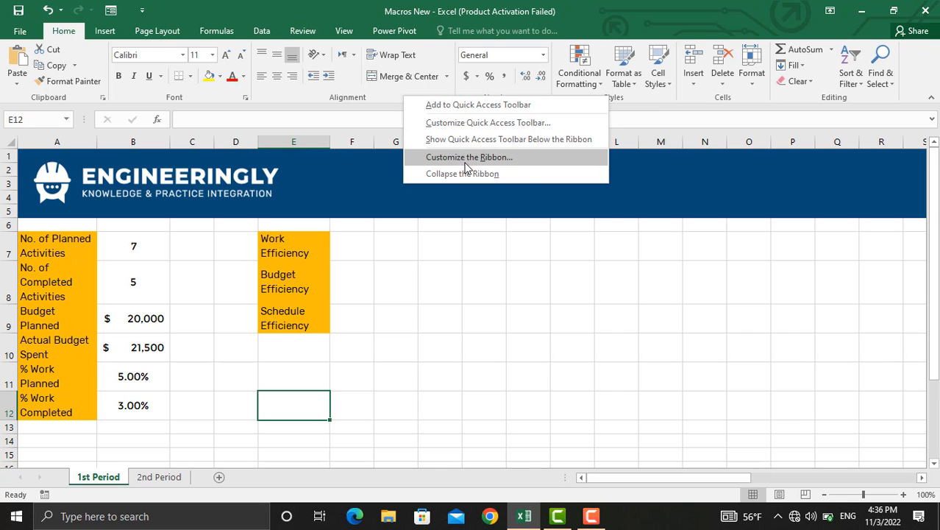
left_click(470, 157)
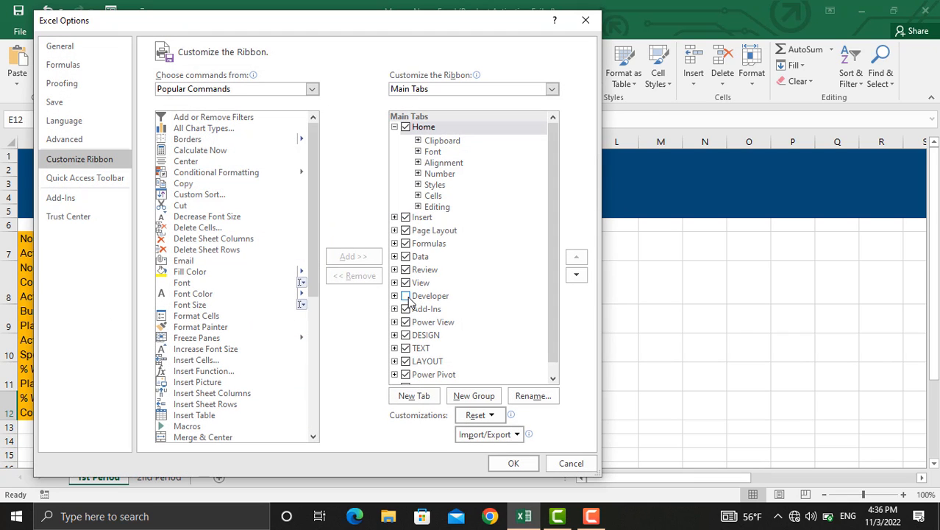
left_click(405, 295)
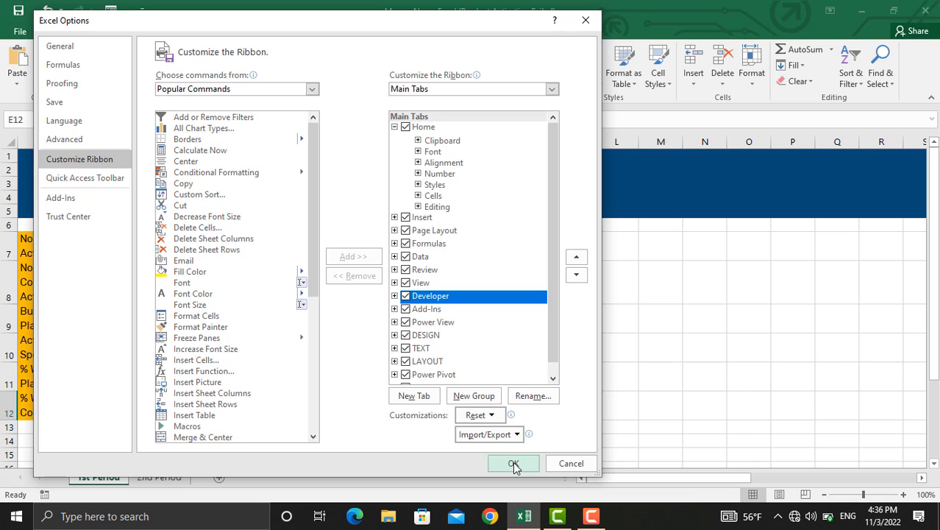
left_click(514, 463)
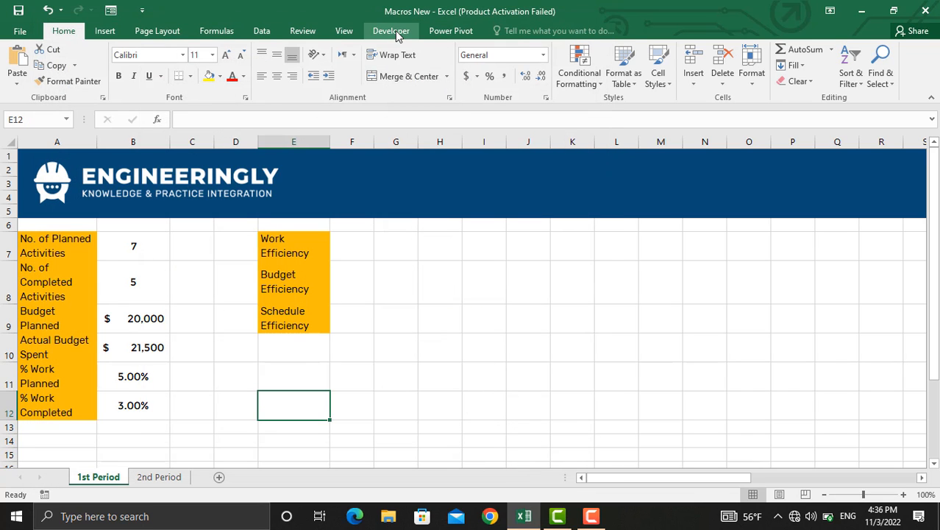
Step: Empty the efficiency cells F7:F9 and deselect them by clicking F12
left_click(390, 30)
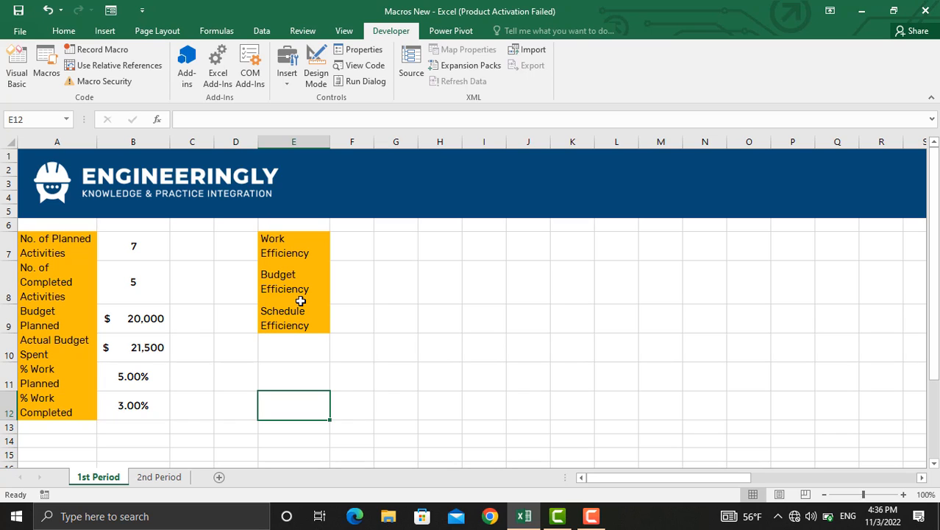
mouse_move(352, 243)
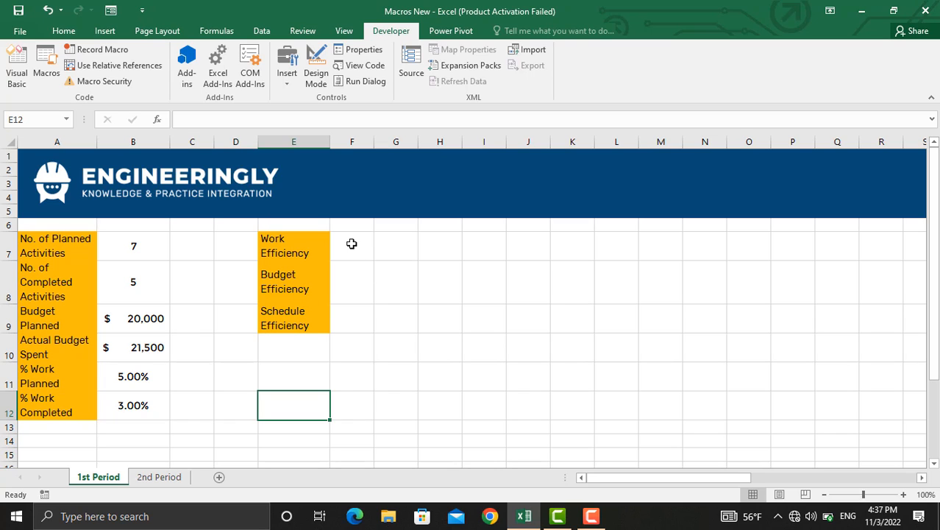
left_click(352, 245)
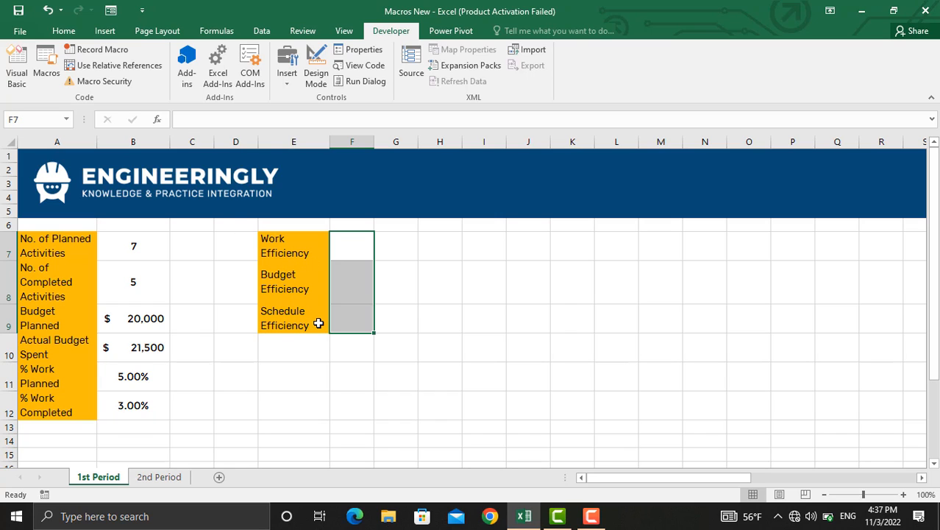
left_click(358, 248)
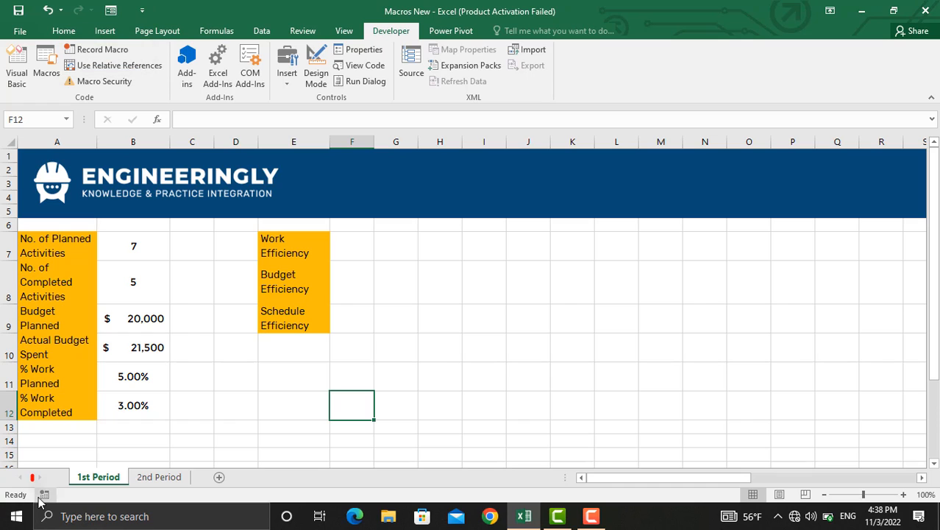
mouse_move(102, 49)
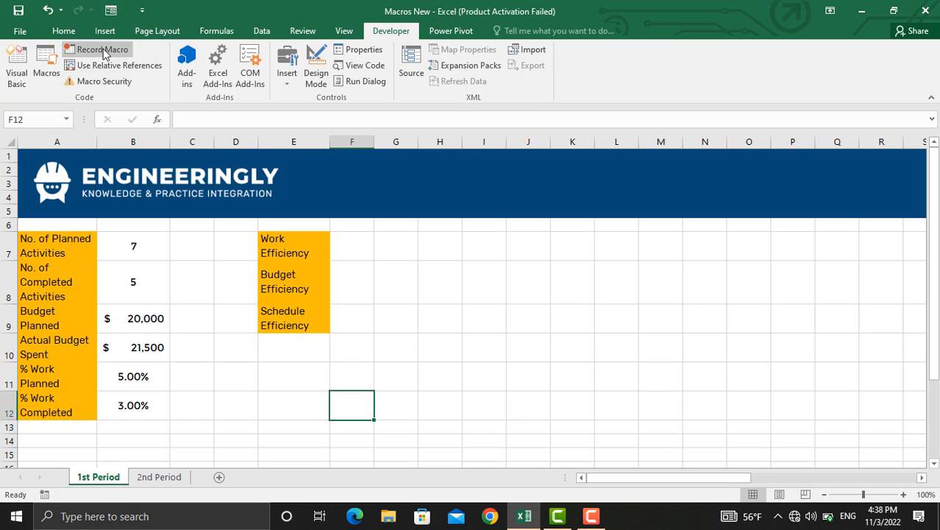
Step: Start recording a macro named 'Calculate' stored in This Workbook
left_click(102, 50)
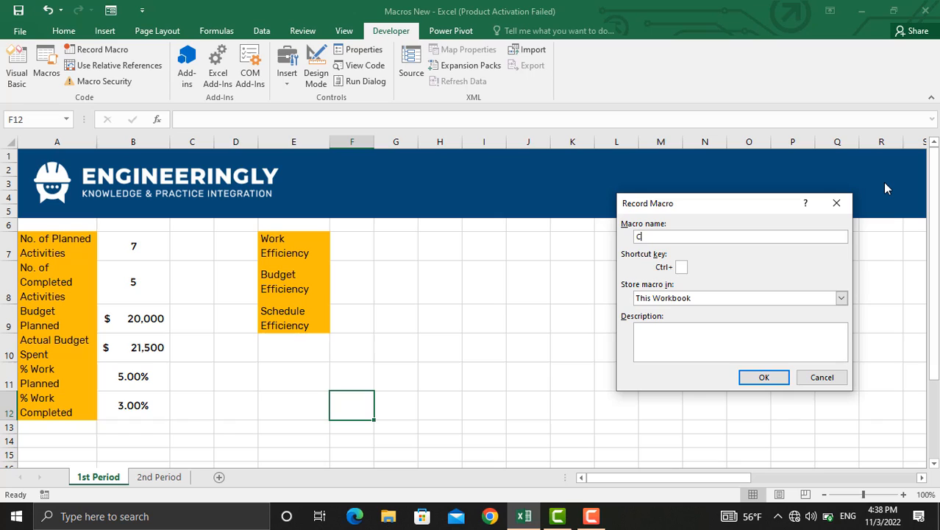
type("alculate")
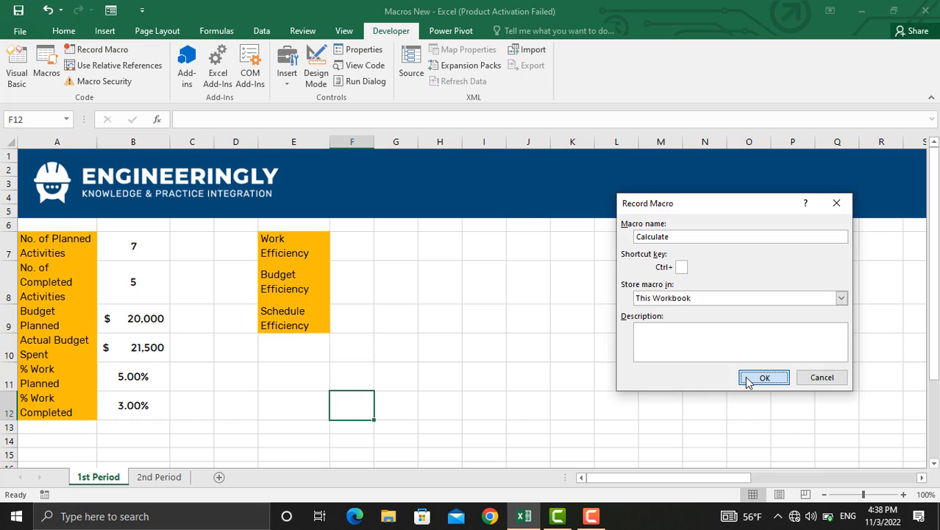
left_click(764, 377)
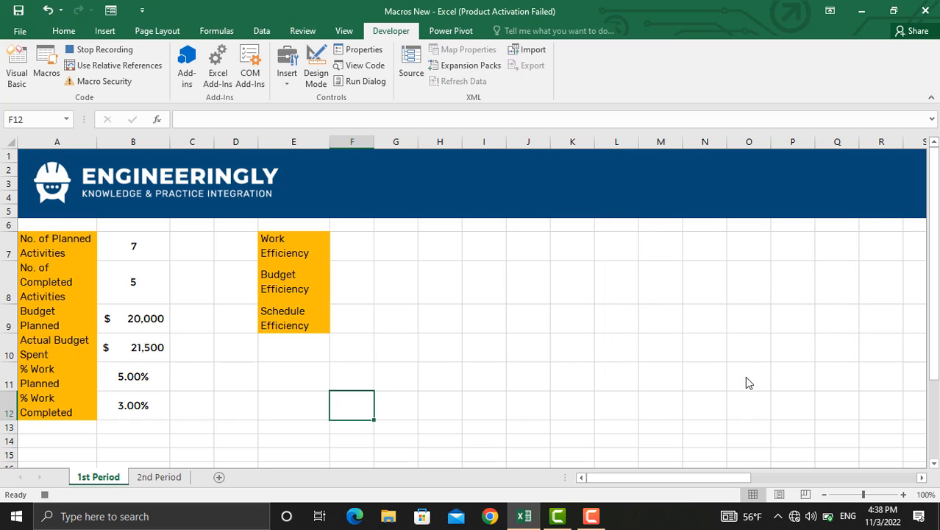
mouse_move(367, 258)
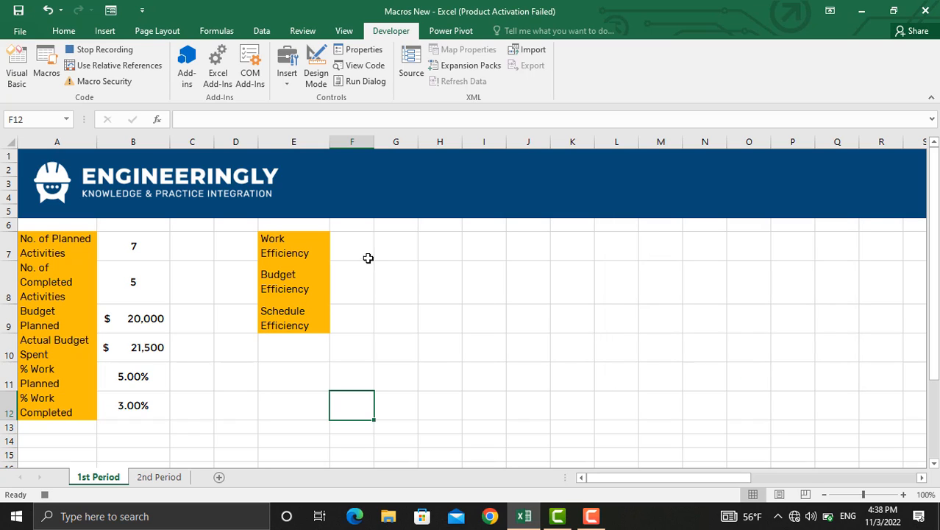
Step: Enter efficiency formulas =B8/B7, =B9/B10 and =B12/B11 in F7, F8 and F9
left_click(352, 247)
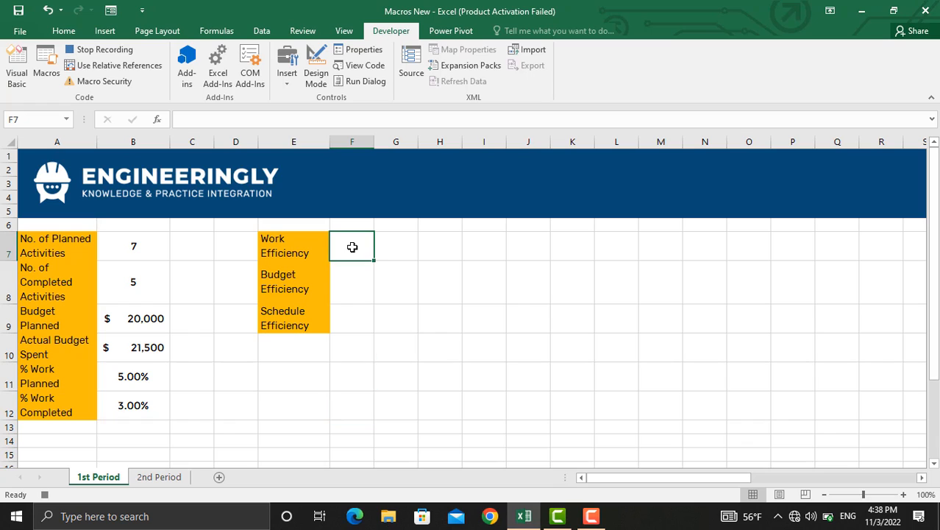
type("=")
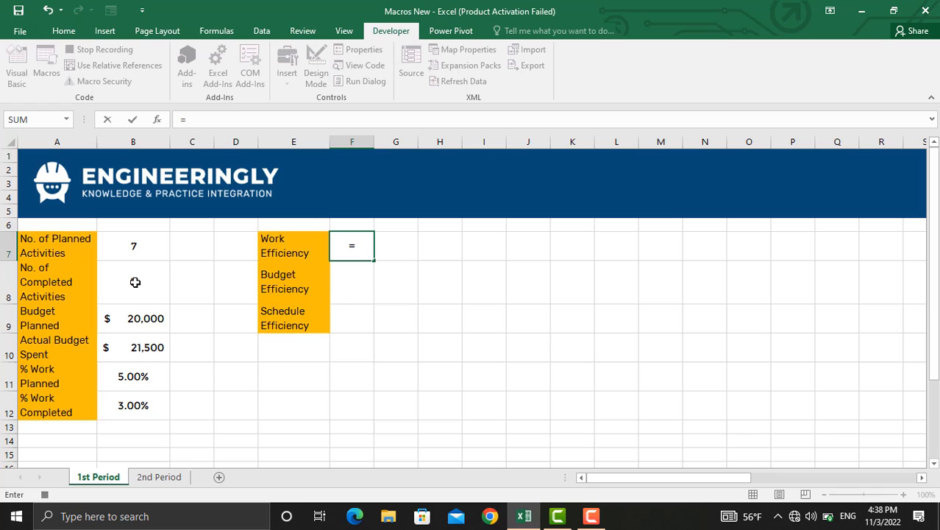
left_click(133, 282)
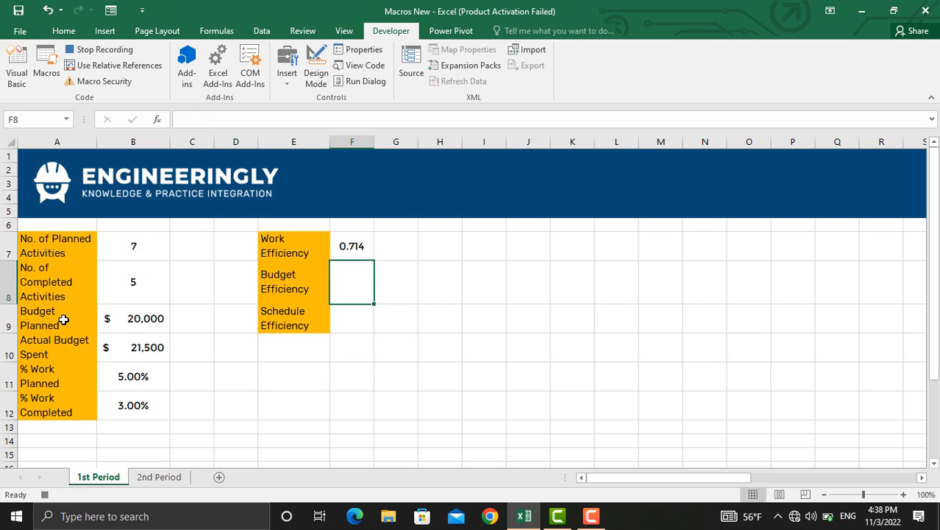
left_click(133, 319)
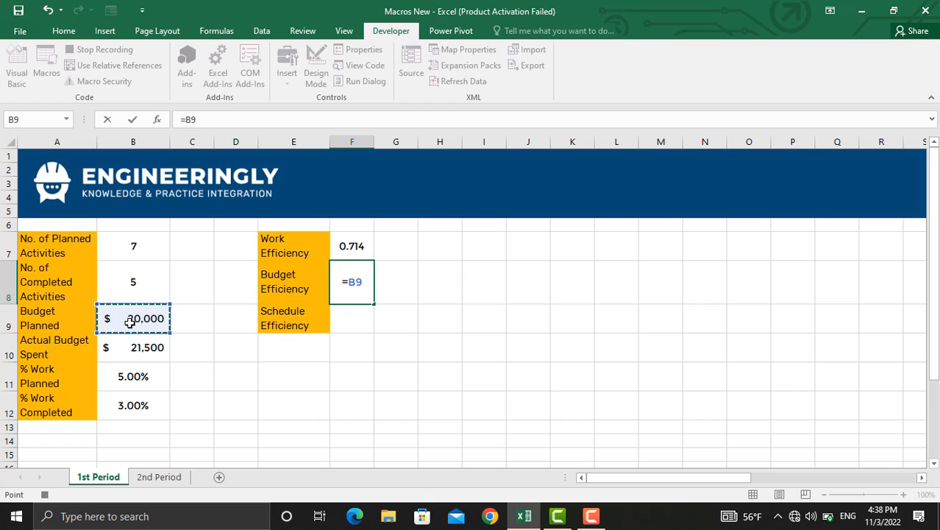
type("/")
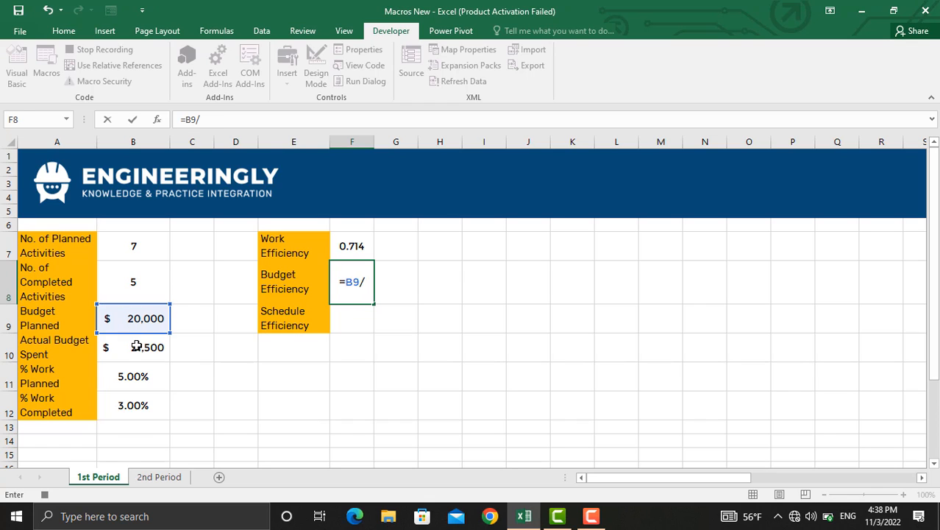
key("Return")
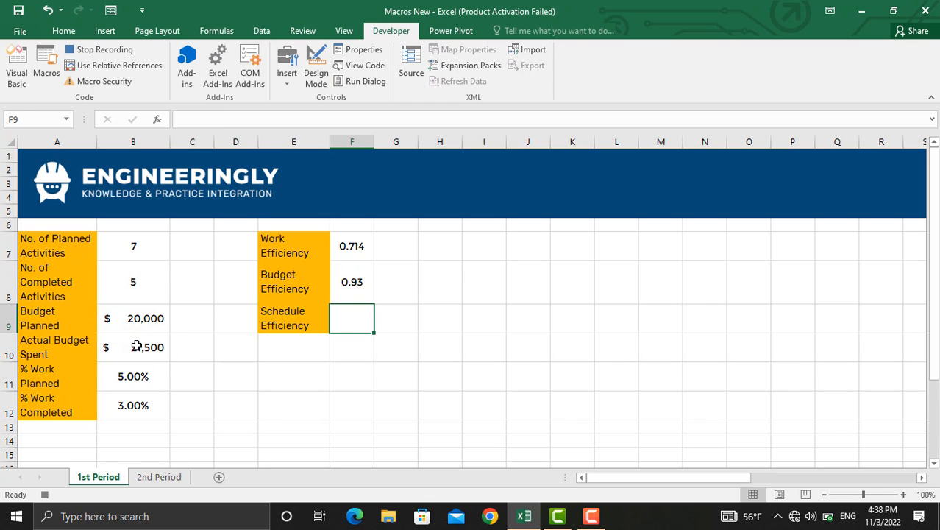
type("=")
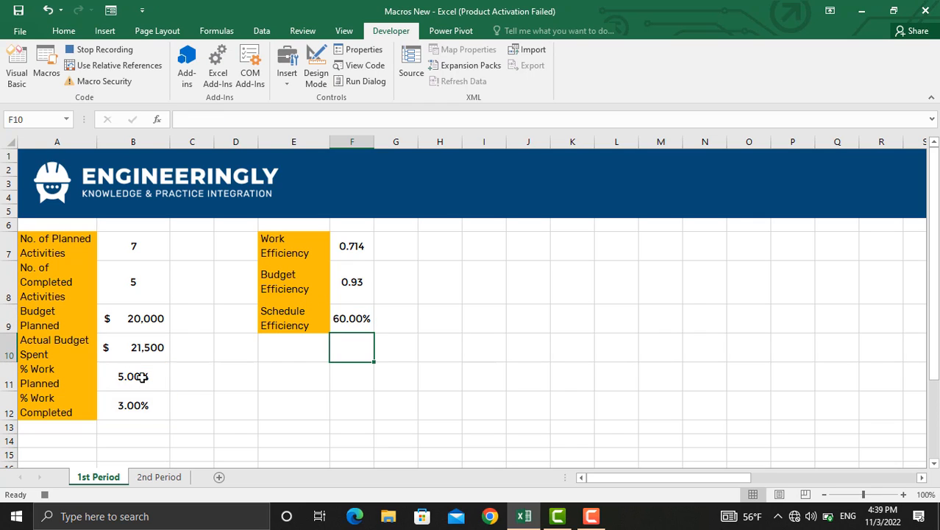
left_click(352, 245)
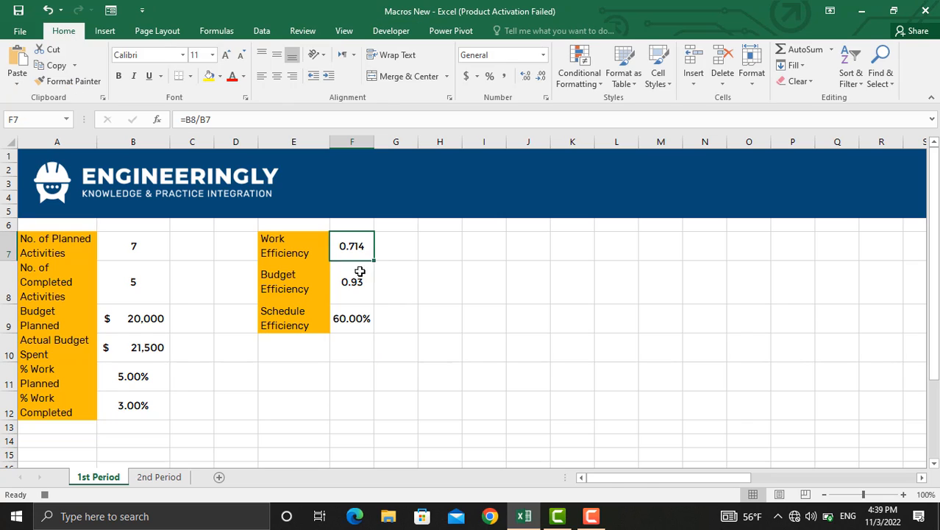
Step: Apply Percent Style to F7:F9 so they read 71%, 93% and 60%
left_click_drag(352, 246, 351, 317)
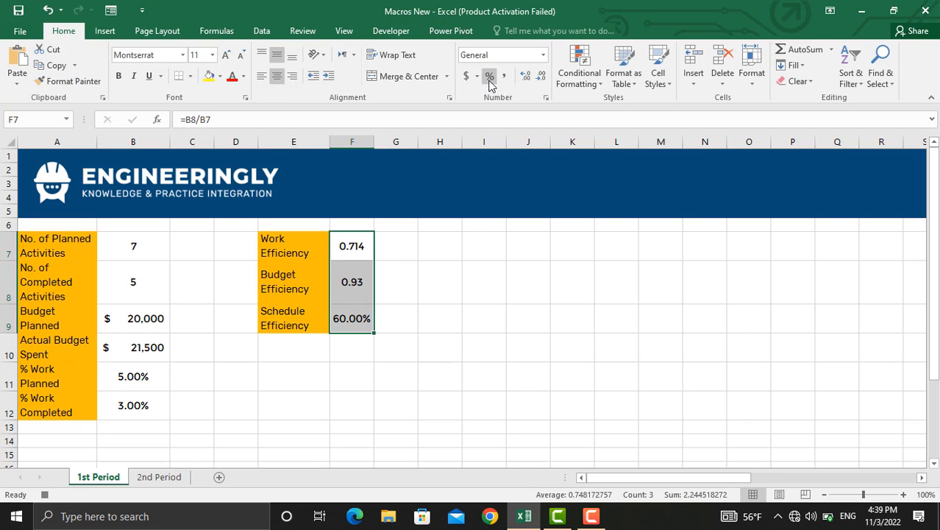
left_click(489, 76)
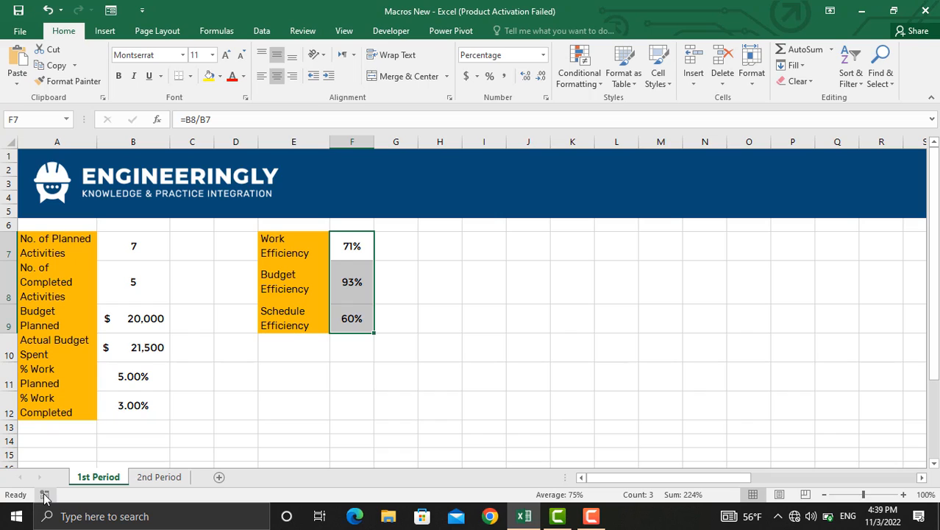
left_click(352, 428)
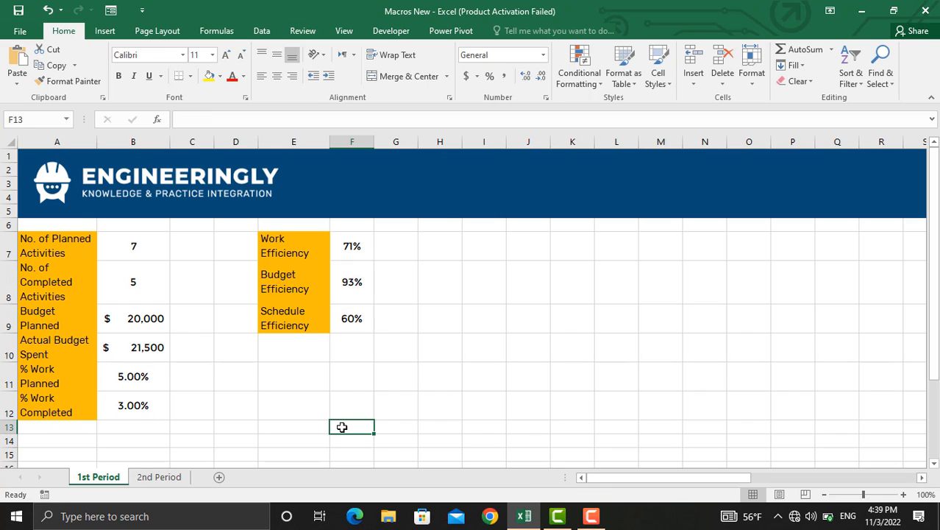
Step: Start recording the 'Charts' macro and insert a column chart of planned and completed activities
left_click(45, 494)
type("Charts")
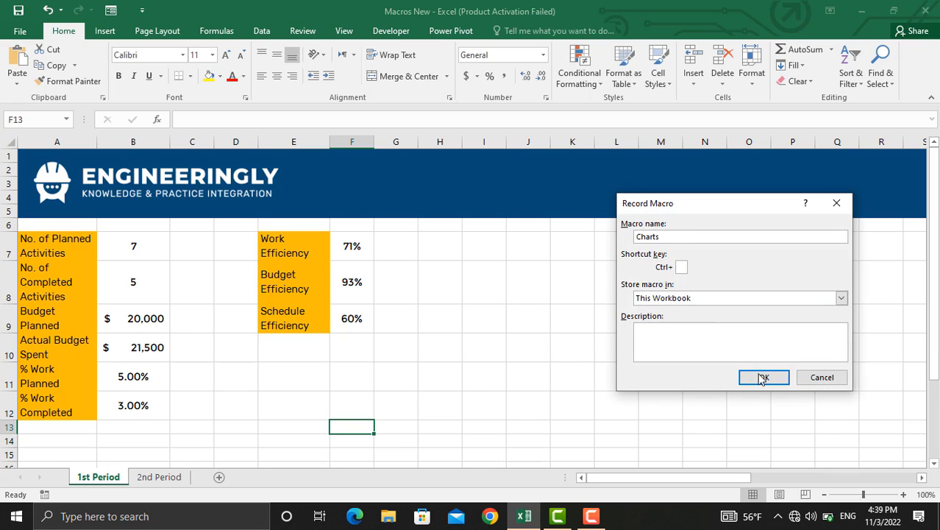
left_click(764, 377)
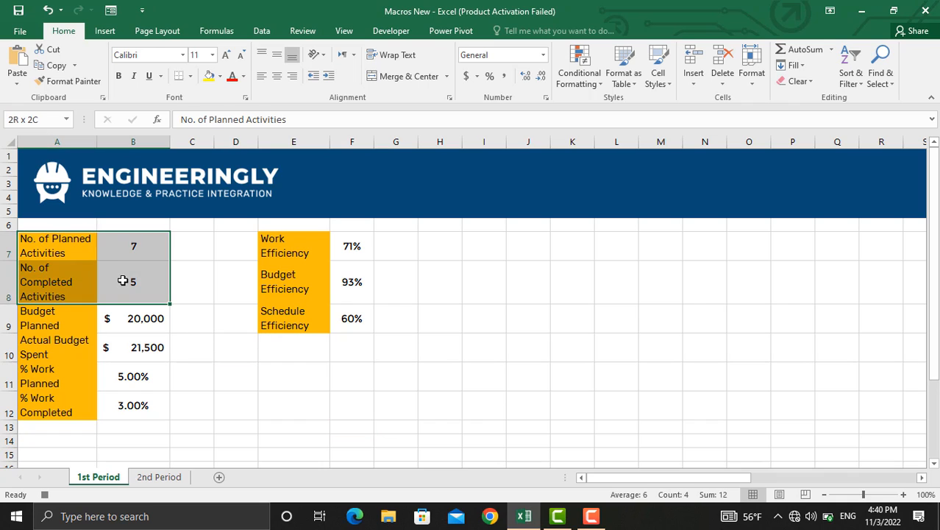
left_click(104, 31)
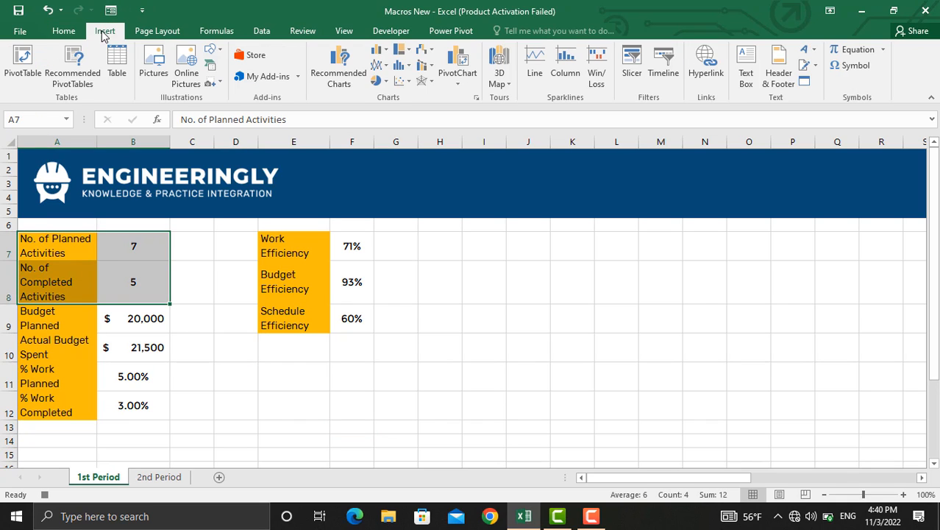
left_click(378, 49)
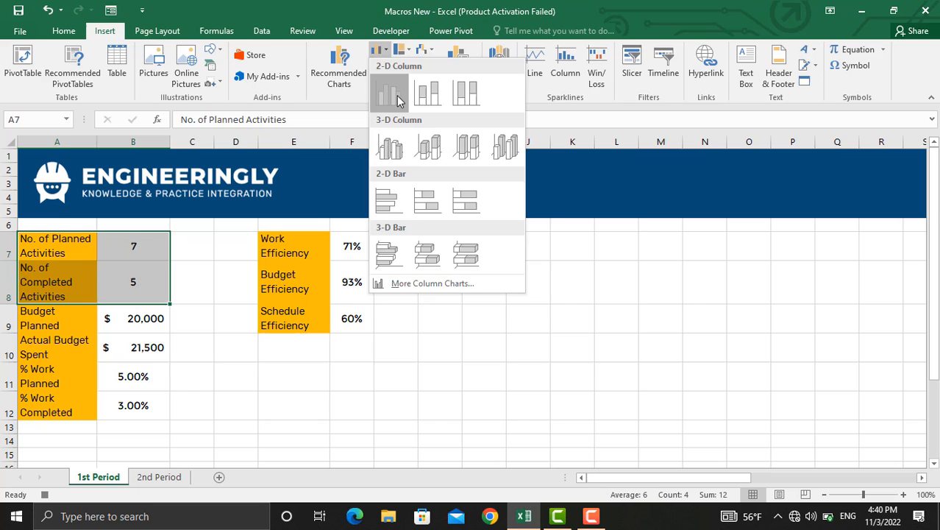
left_click(389, 94)
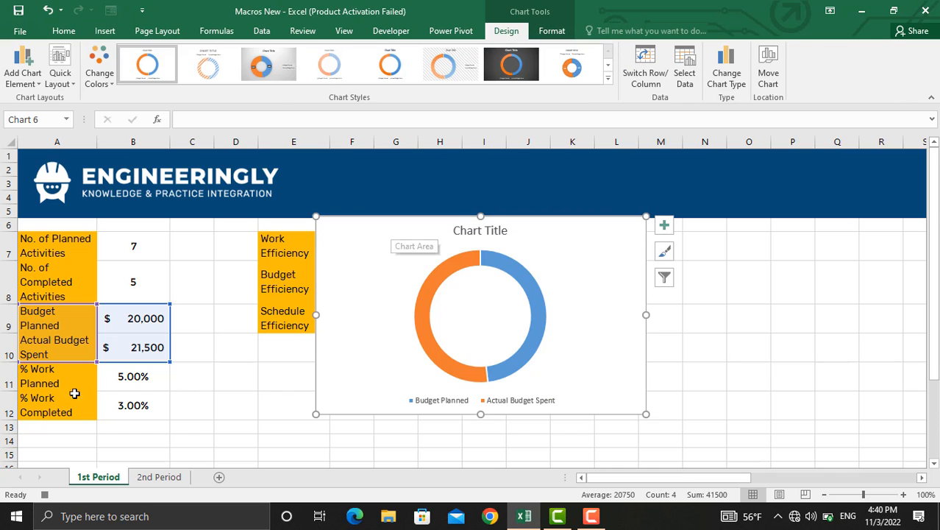
Step: Insert a clustered bar chart of % Work Planned and % Work Completed
left_click(40, 376)
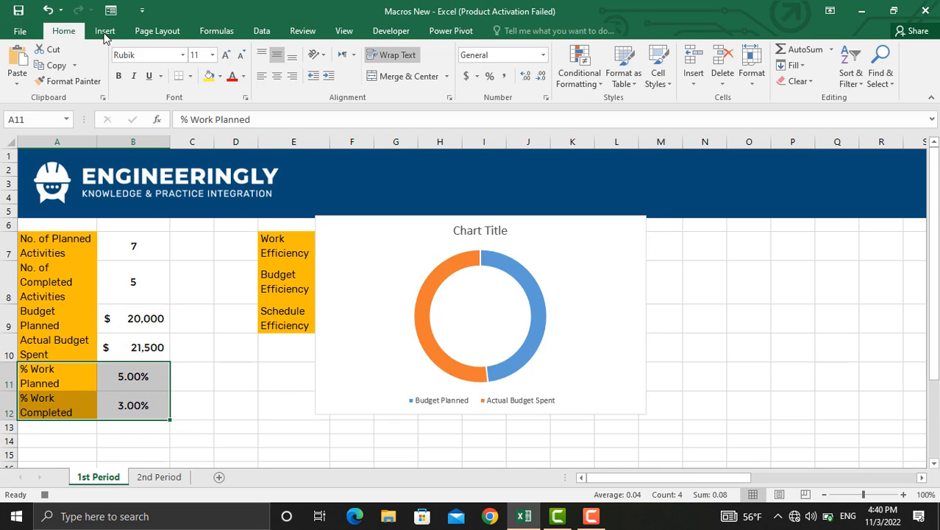
left_click(379, 50)
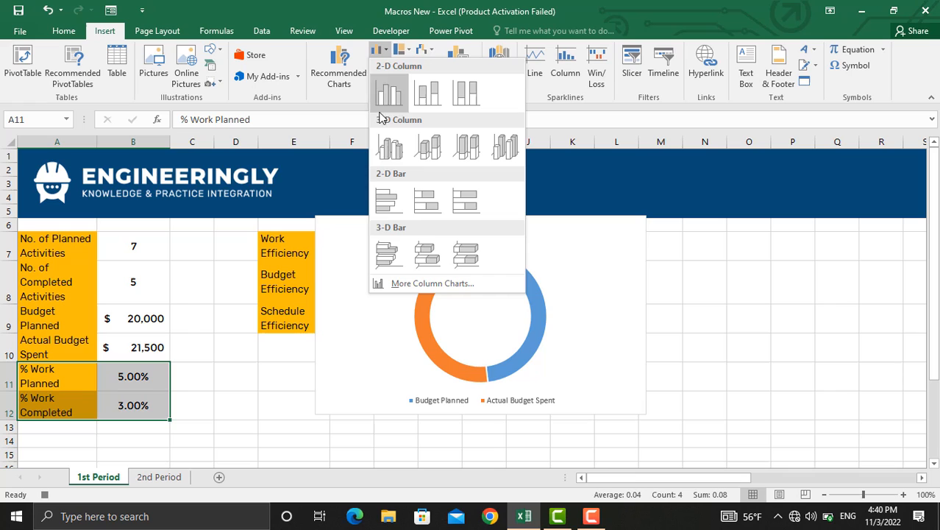
left_click(388, 201)
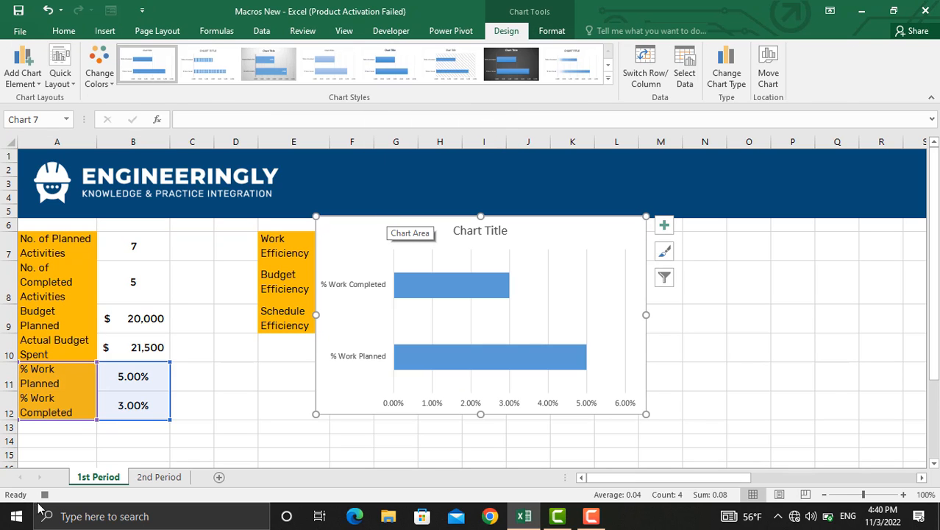
mouse_move(564, 209)
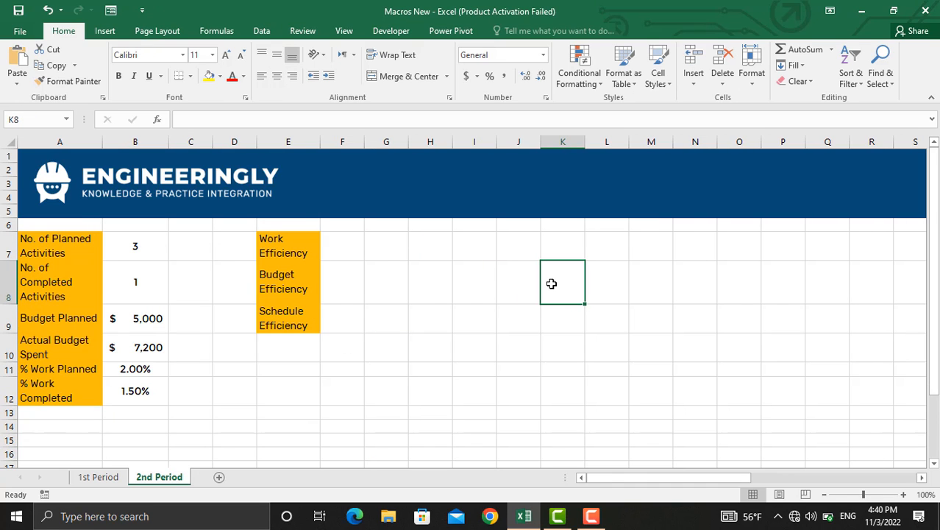
mouse_move(536, 248)
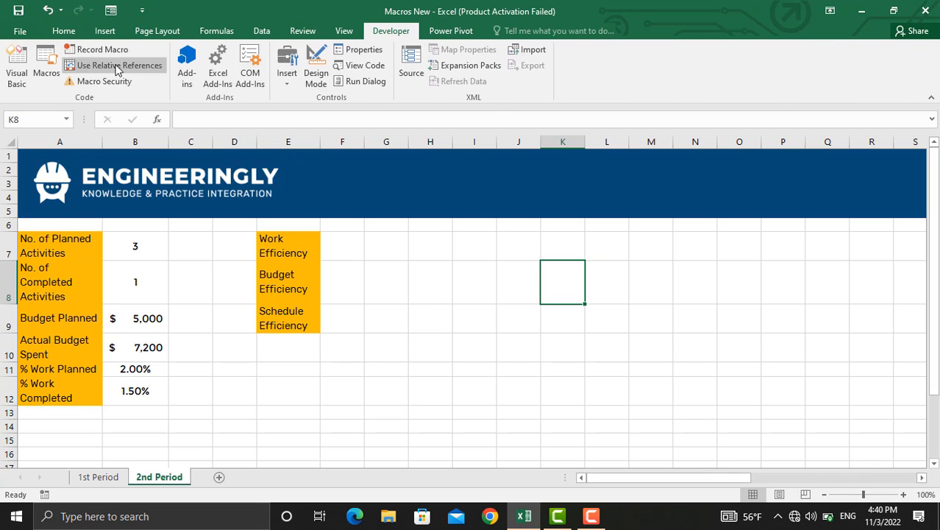
Step: Run the Calculate macro on 2nd Period (33%, 69%, 75%), then delete the results
left_click(45, 67)
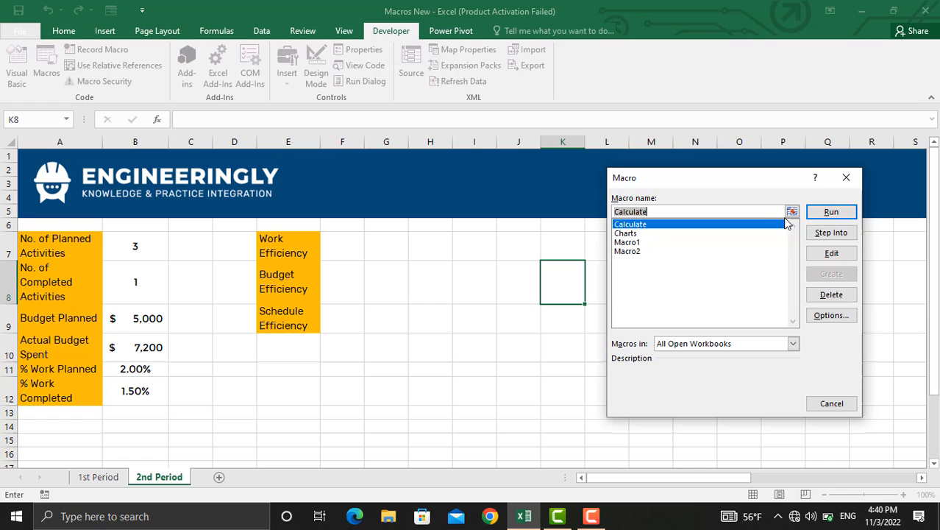
left_click(832, 212)
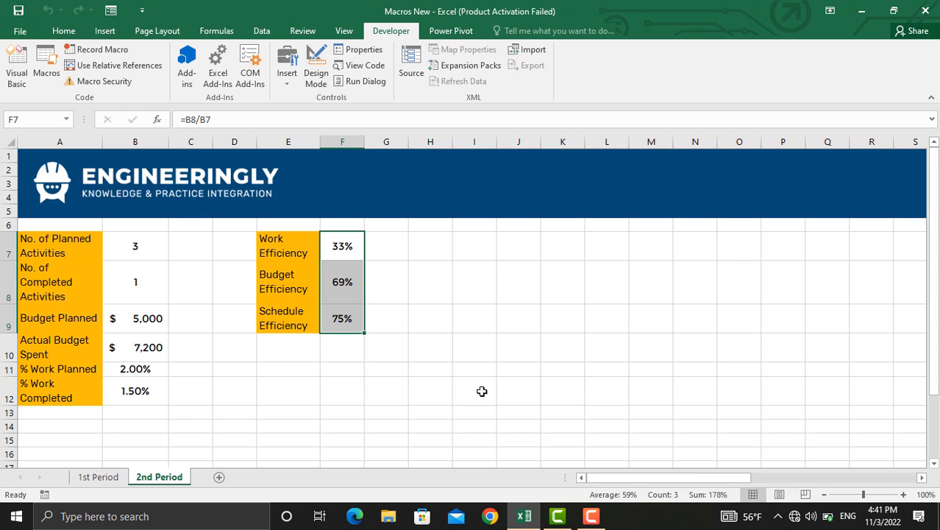
key("Delete")
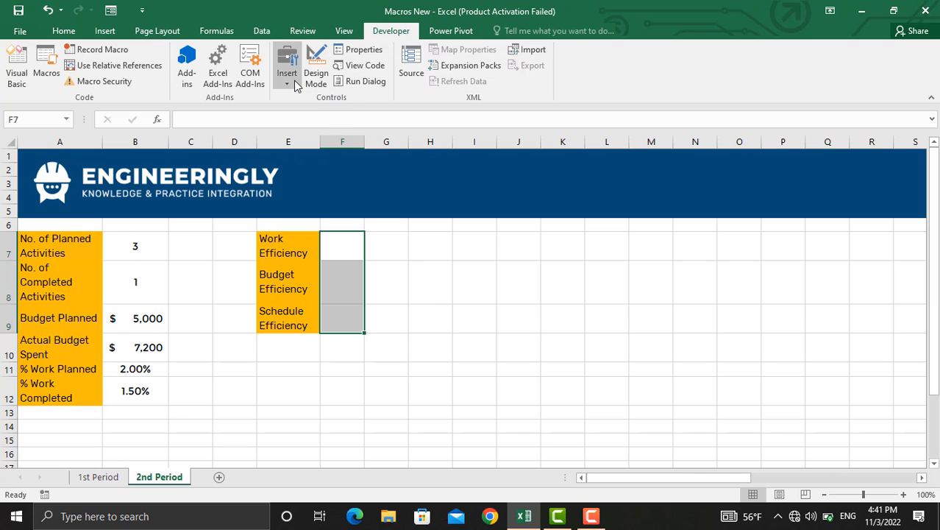
Step: Draw a Form Controls button assigned to Calculate and label it 'Calculate Efficiencies'
left_click(286, 83)
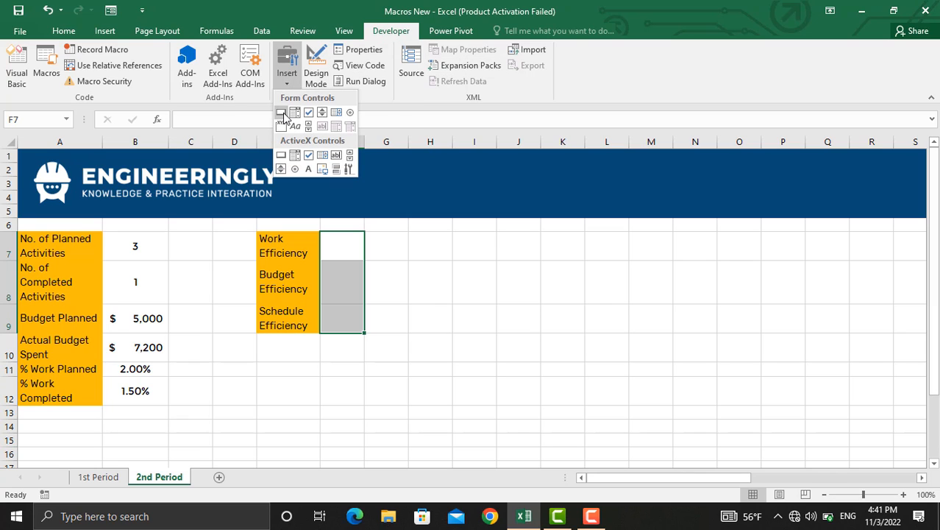
left_click(281, 111)
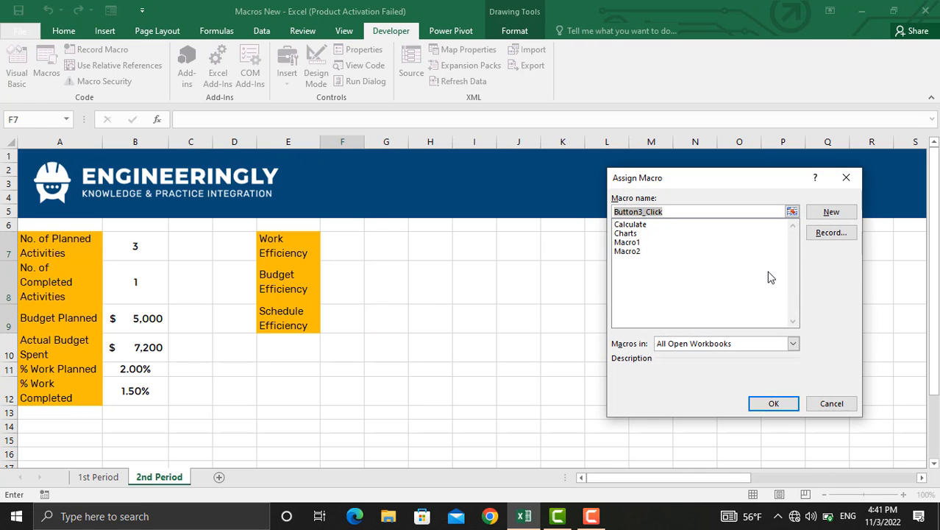
left_click(629, 223)
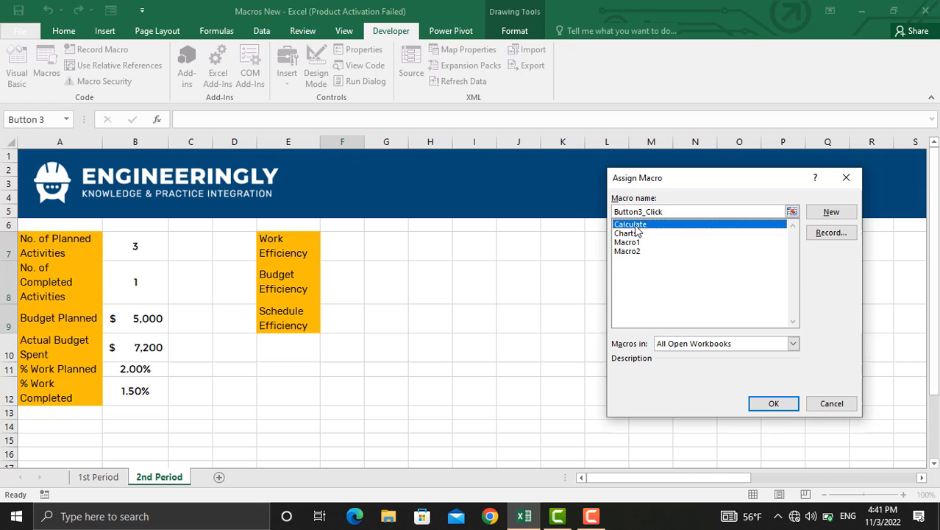
left_click(773, 404)
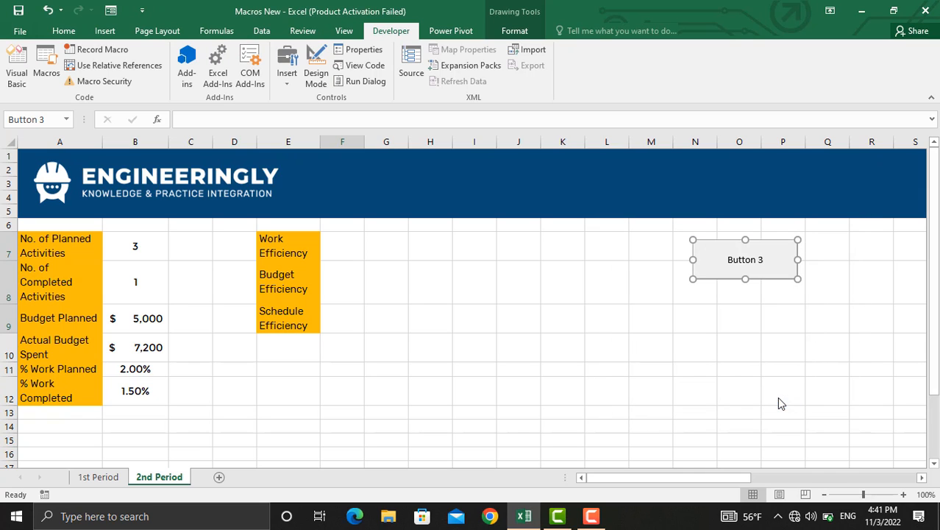
double_click(745, 259)
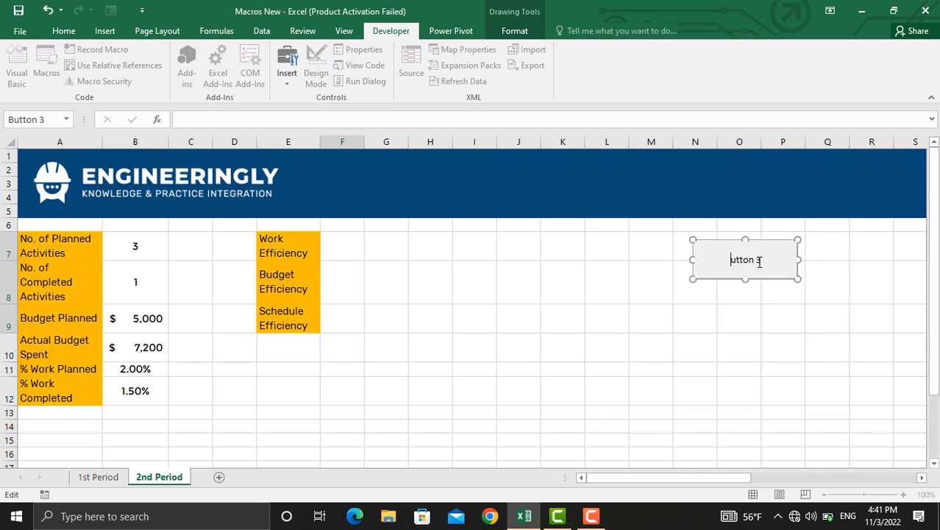
type("Calc")
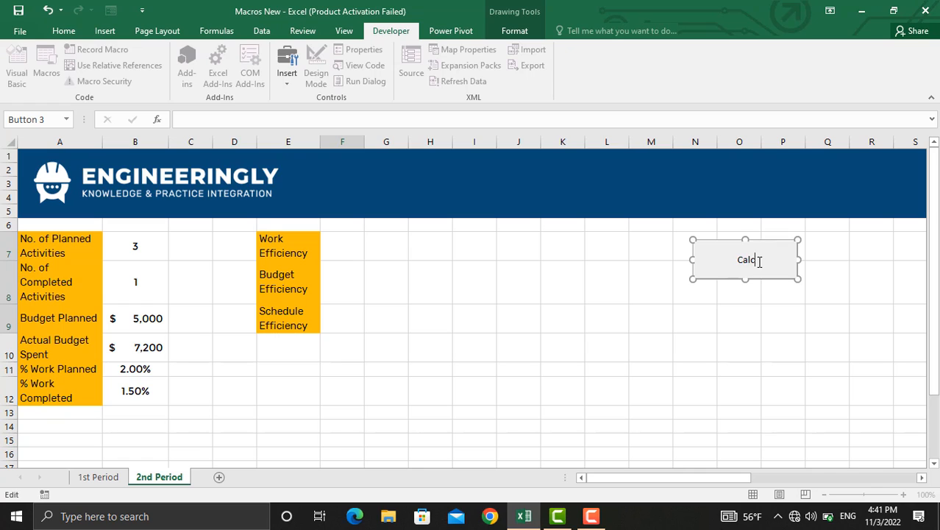
type("ulate Efficiencies")
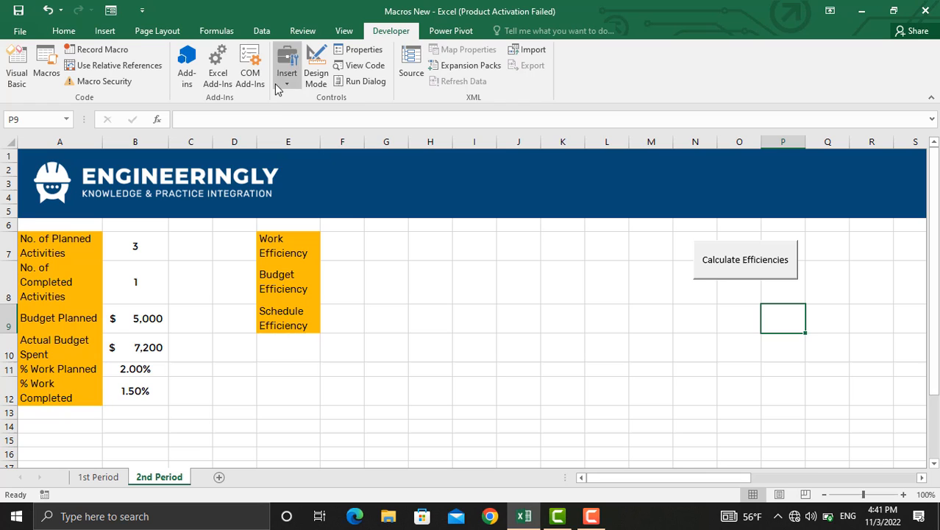
Step: Draw a second button below Calculate Efficiencies, assign the Charts macro, and label it Plot
left_click(286, 62)
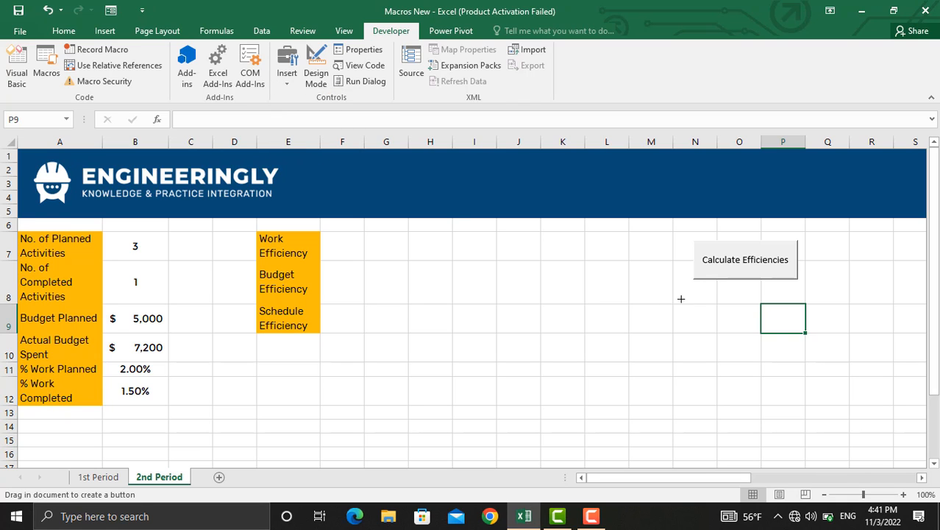
left_click_drag(762, 303, 805, 335)
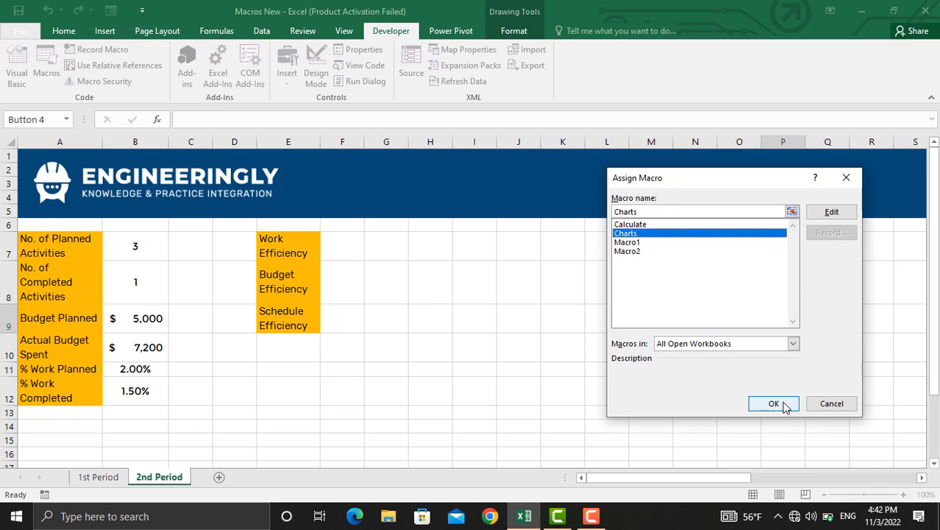
left_click(773, 403)
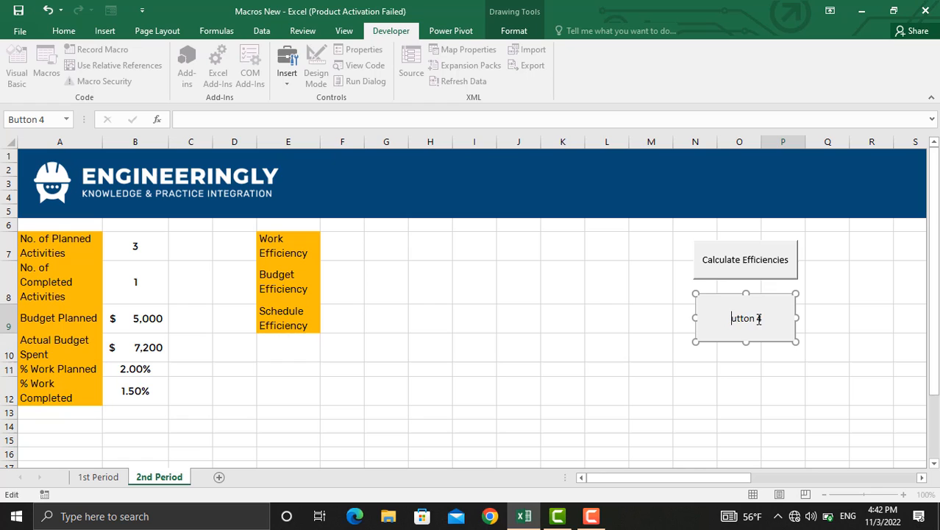
type("Plot Charts")
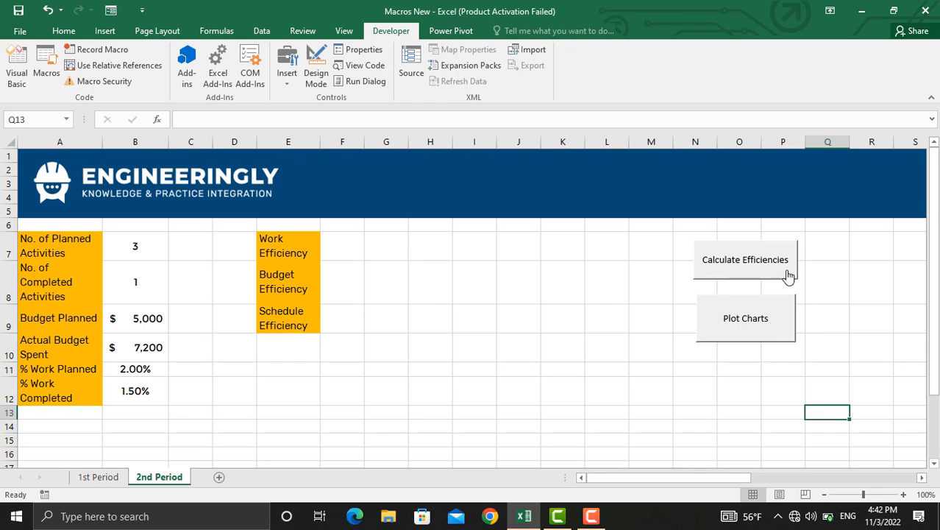
Step: Run Calculate Efficiencies for 33%, 69%, 75%, then Plot Charts for bar, column and donut charts
left_click(745, 259)
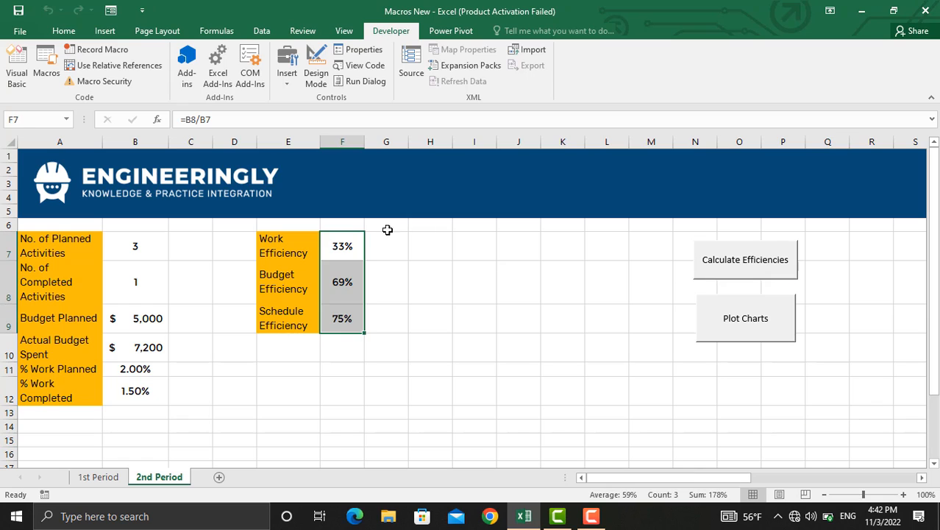
mouse_move(347, 274)
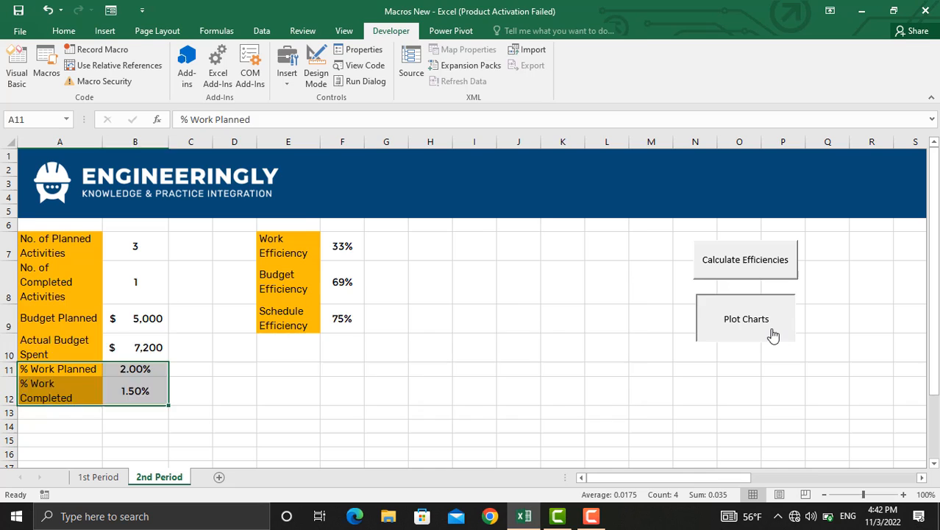
left_click(745, 319)
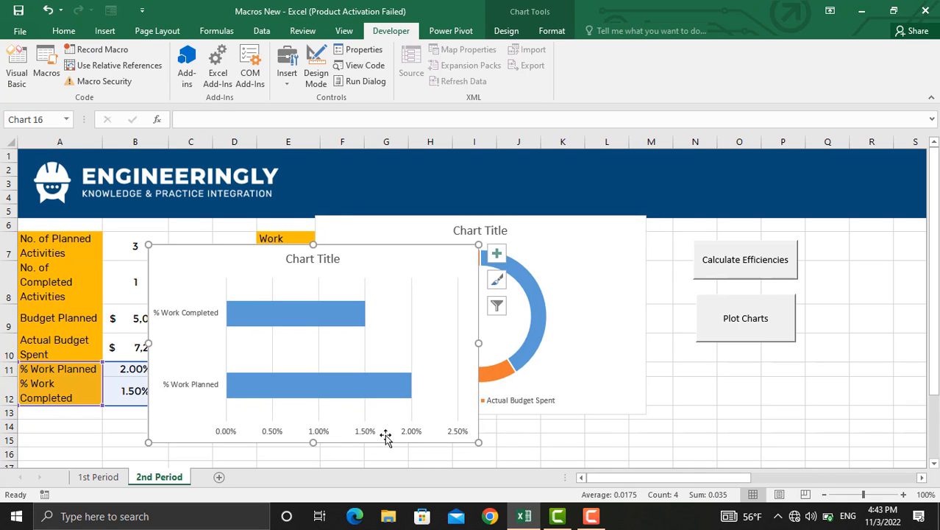
mouse_move(498, 334)
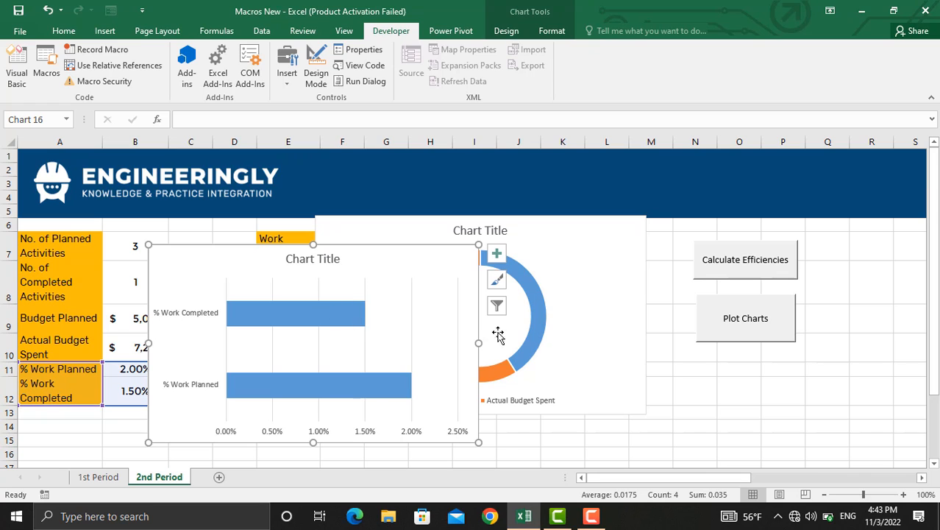
left_click(746, 318)
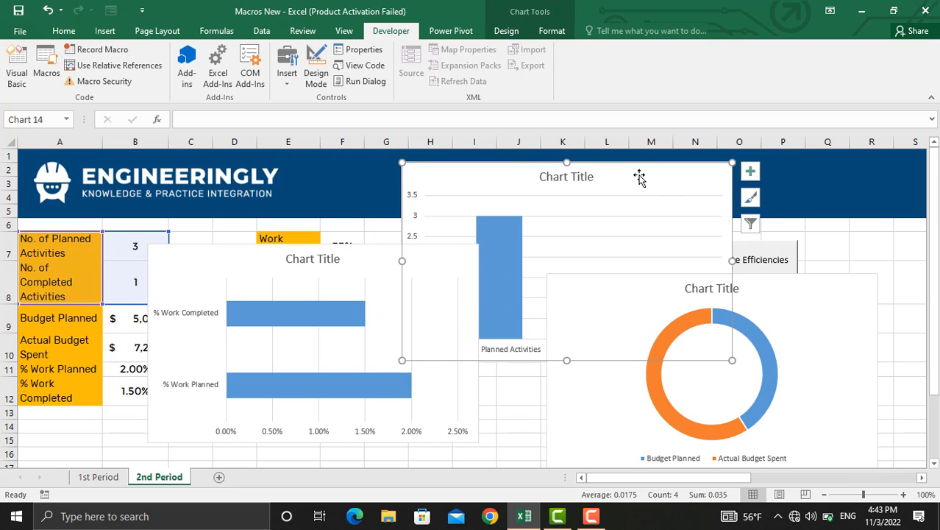
mouse_move(725, 280)
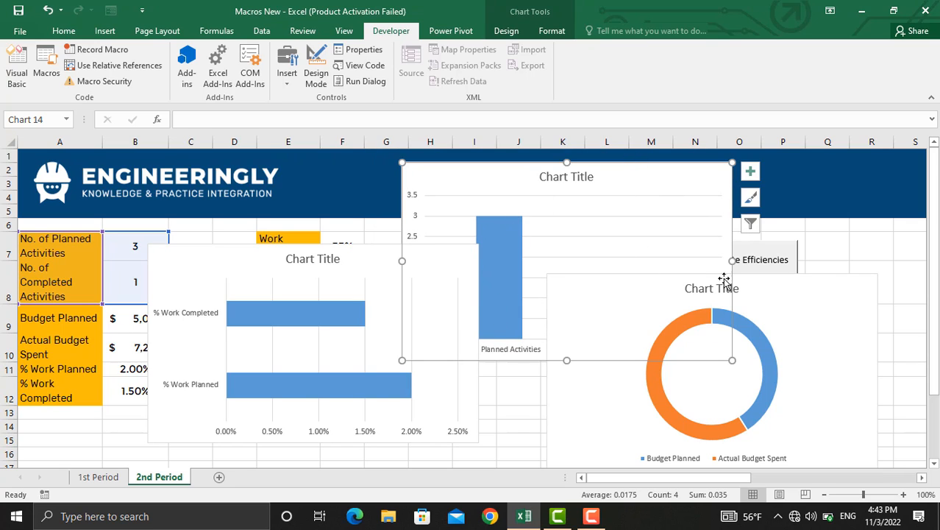